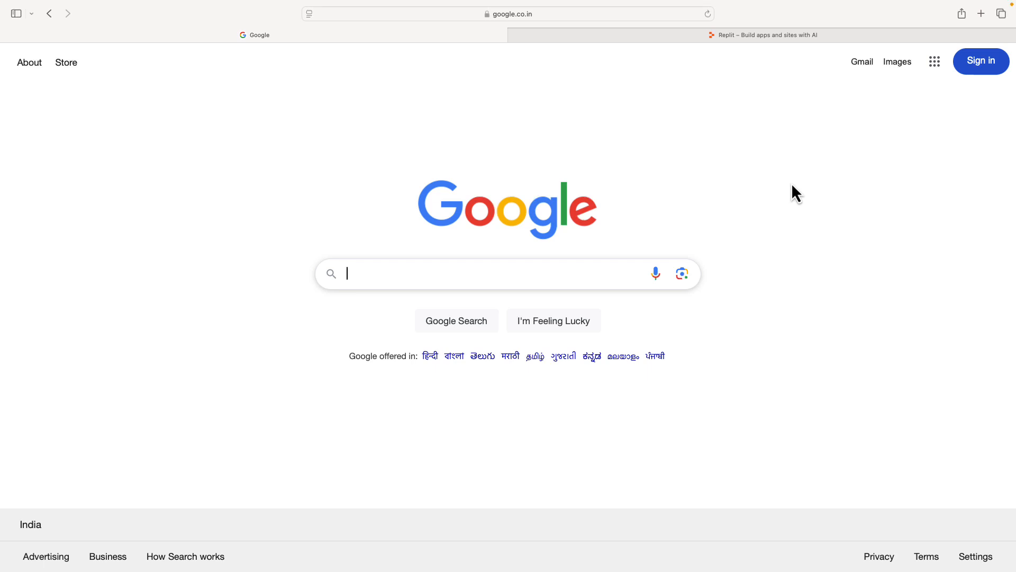
Step: Search Google for 'replit' and open the 'Replit – Build apps and sites with AI' result
type("replit")
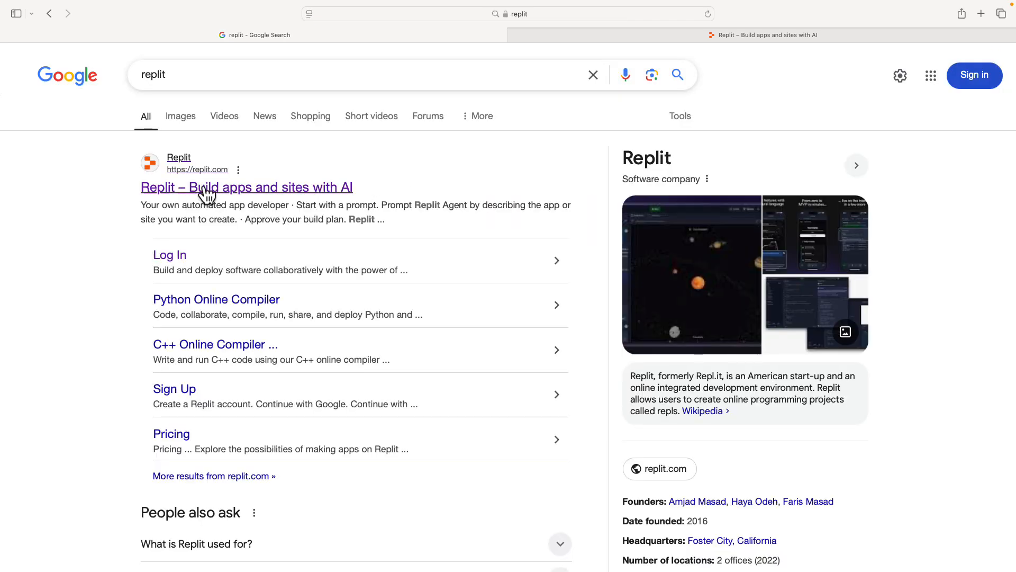
left_click(246, 187)
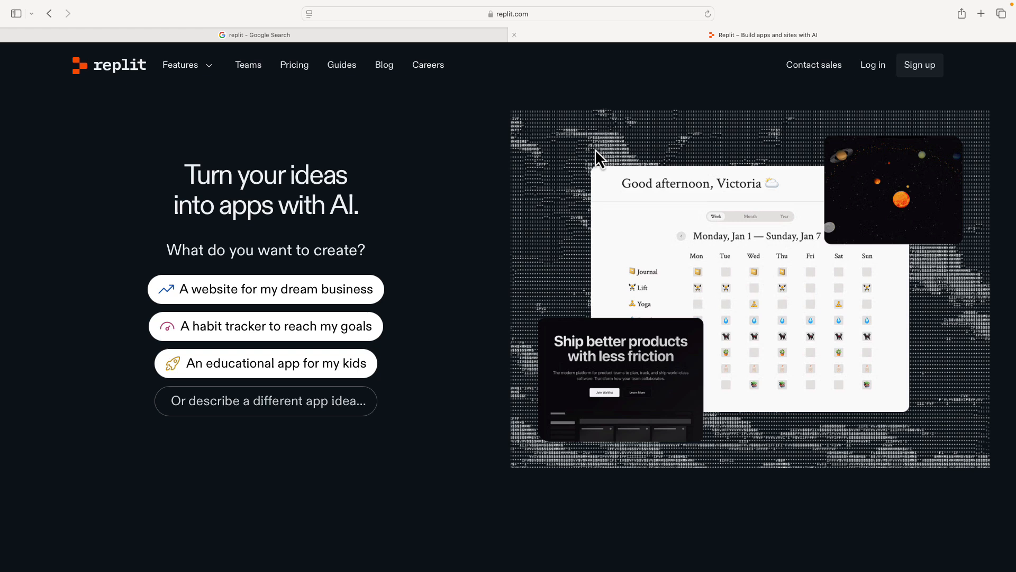
mouse_move(111, 344)
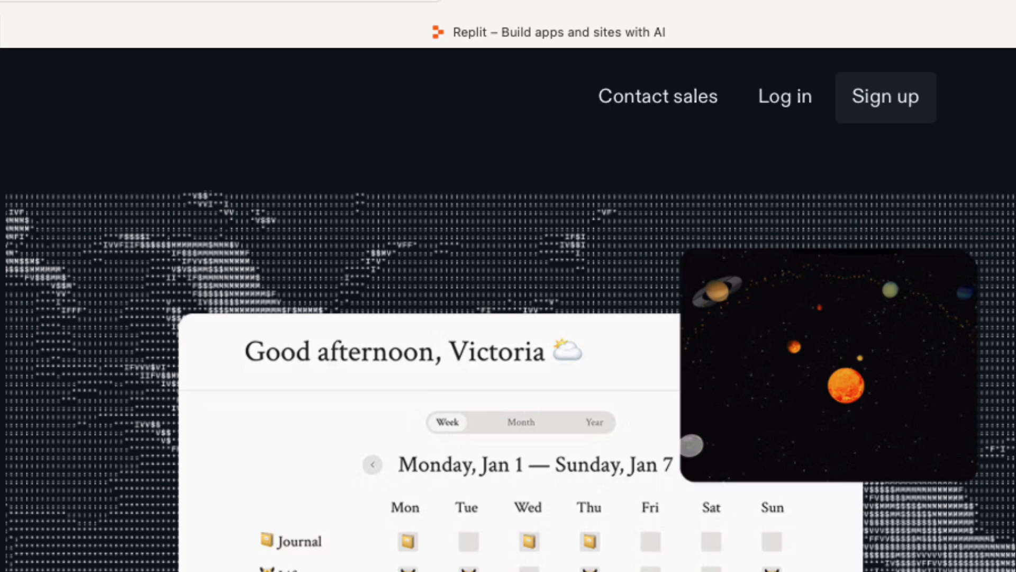
mouse_move(784, 97)
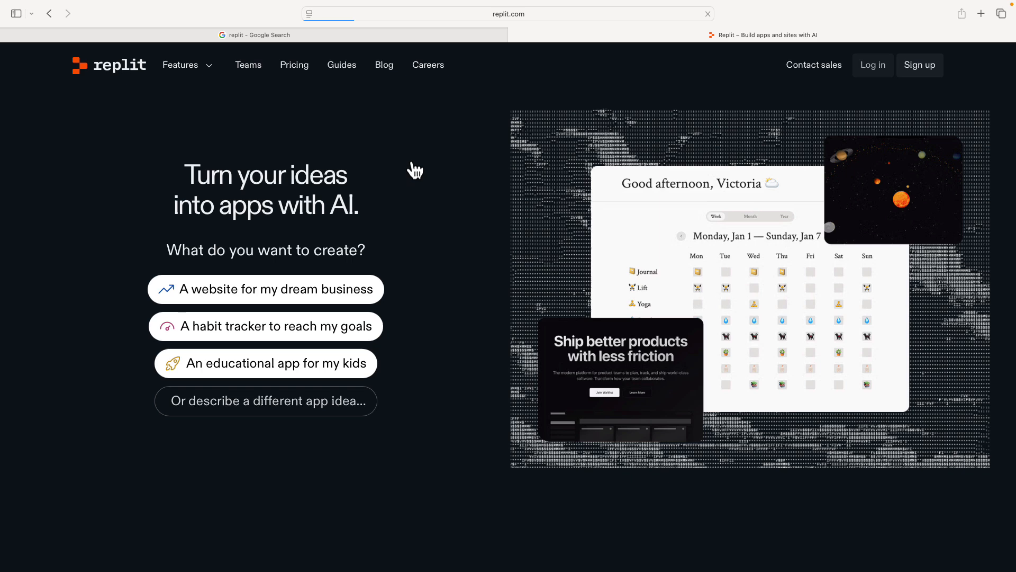
Step: Log in to Replit with Continue with Google, selecting a Google account
left_click(872, 65)
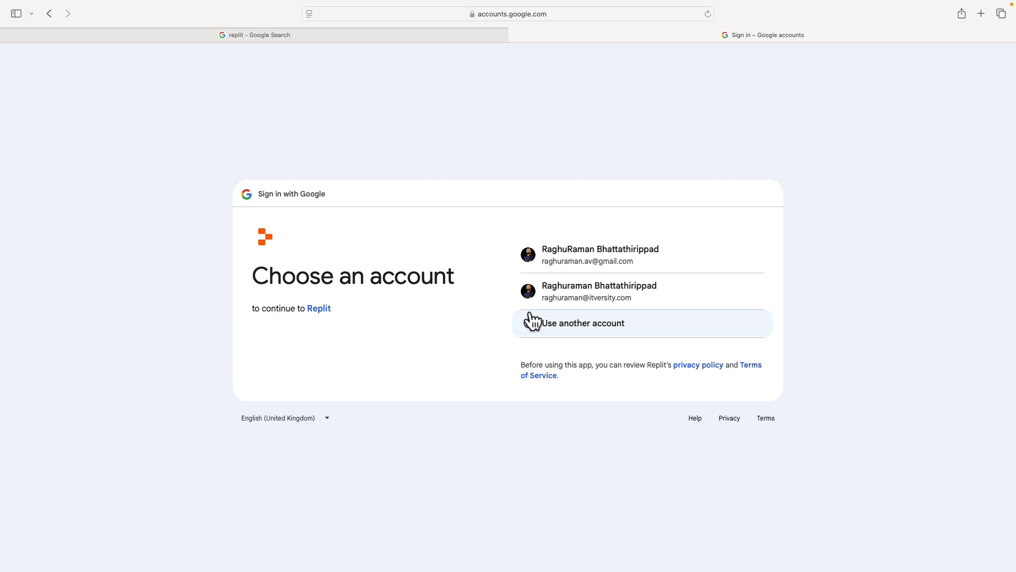
left_click(582, 323)
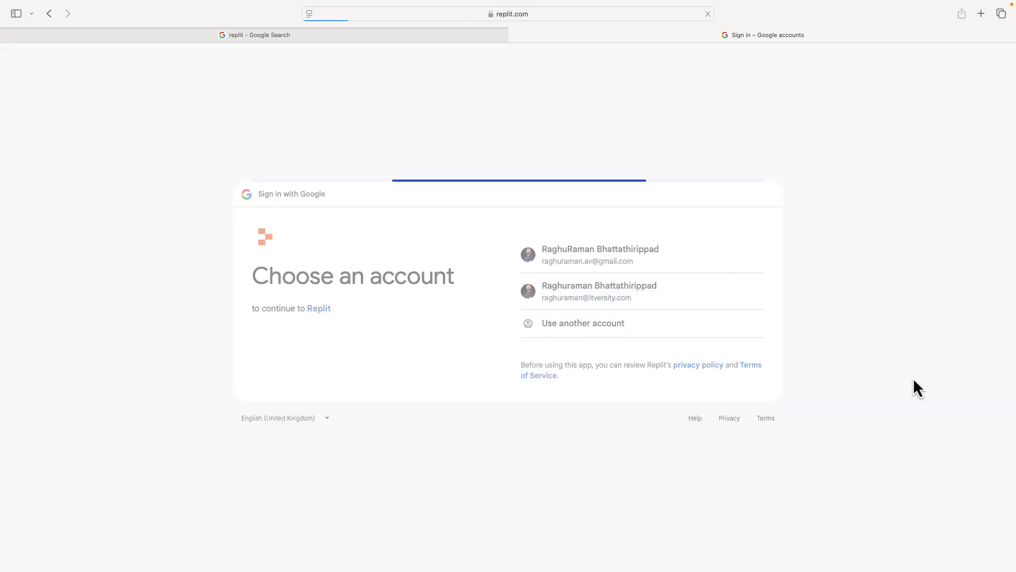
left_click(598, 254)
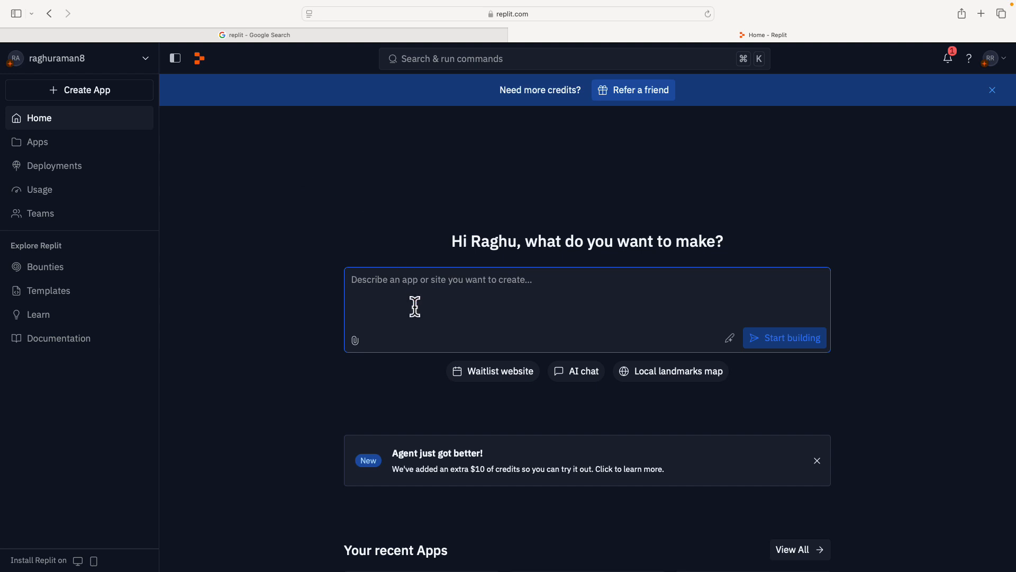
Step: Enter the eBay clone specification in the 'Describe an app' box and highlight its request sentence
left_click(441, 279)
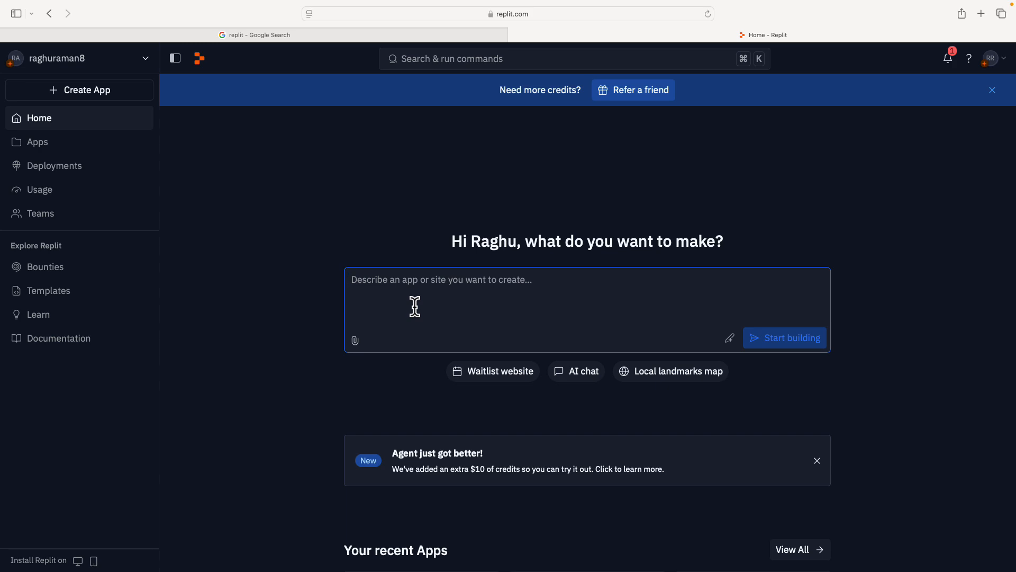
type("Core Features")
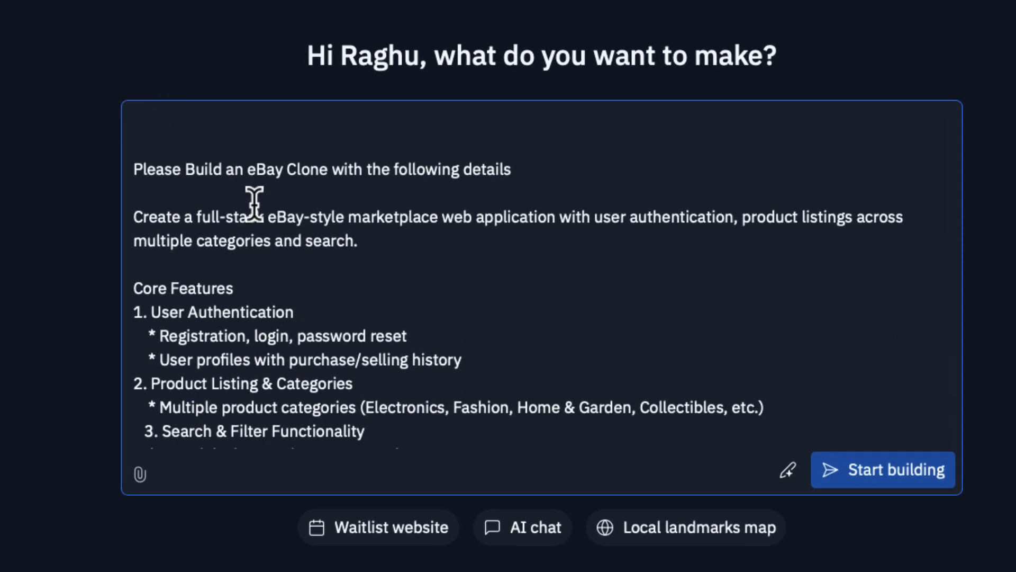
left_click_drag(265, 170, 511, 170)
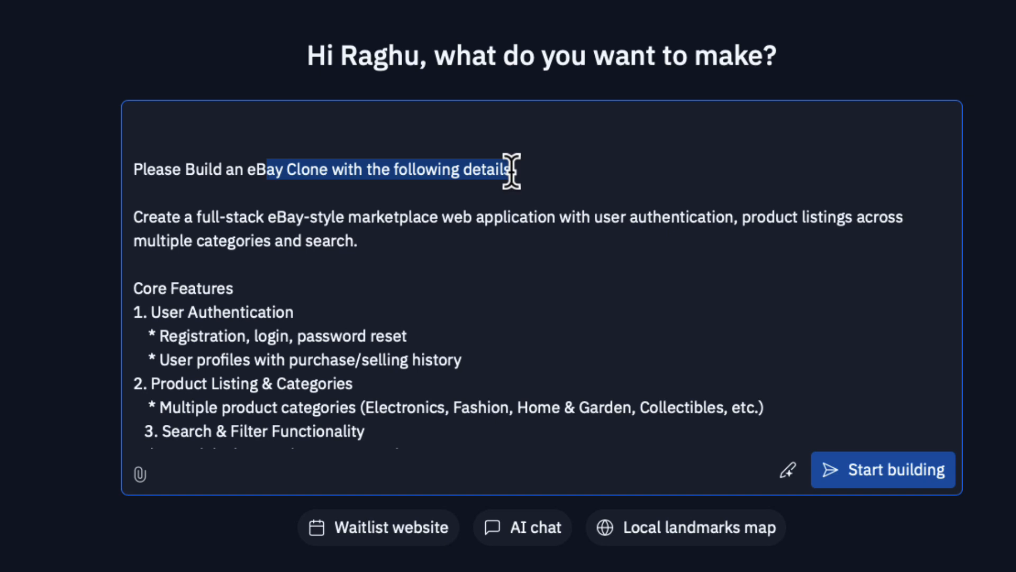
Step: Scroll through the spec, highlighting the User Authentication and Sample Data headings
scroll("down", 3)
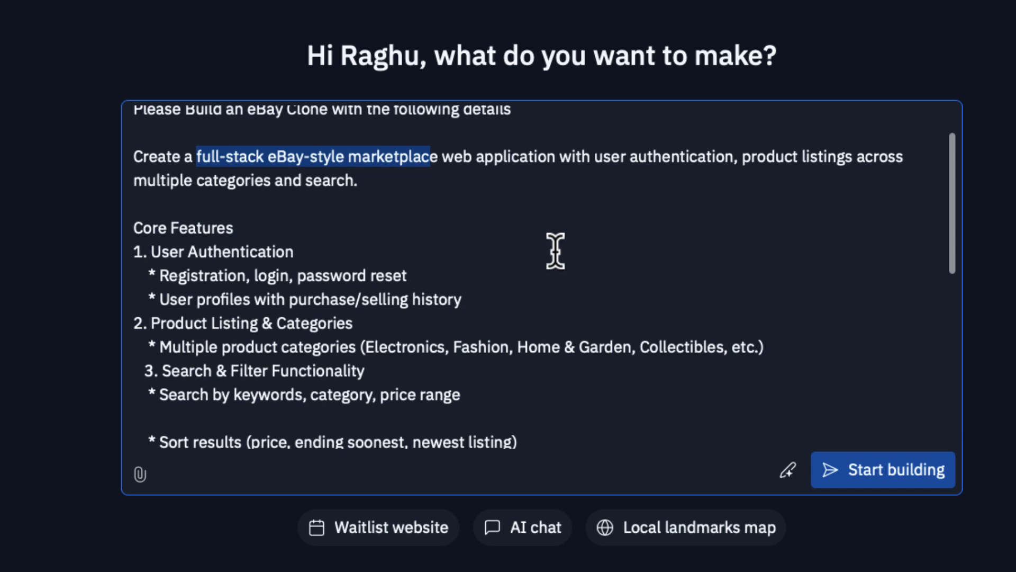
scroll("down", 3)
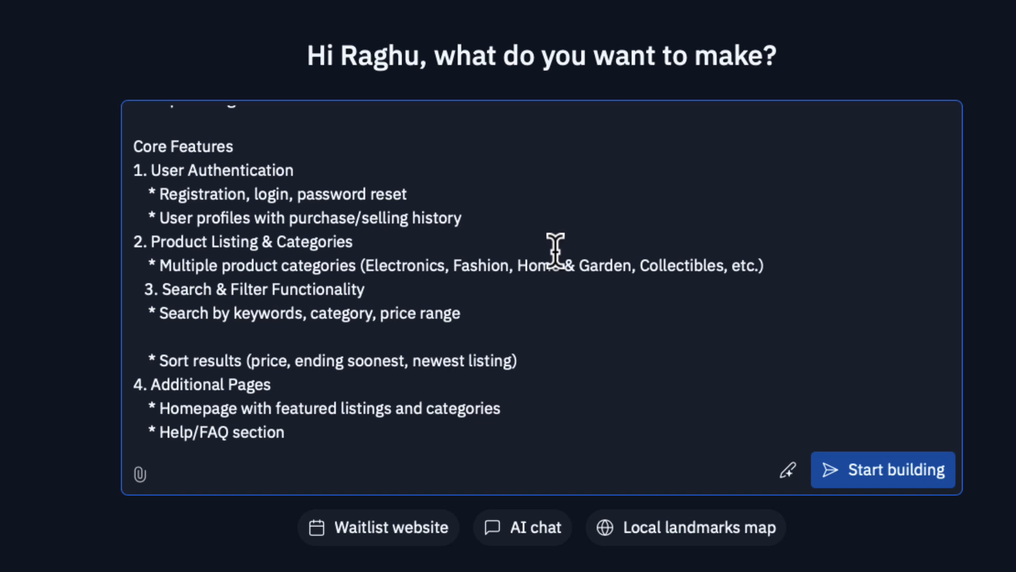
double_click(240, 171)
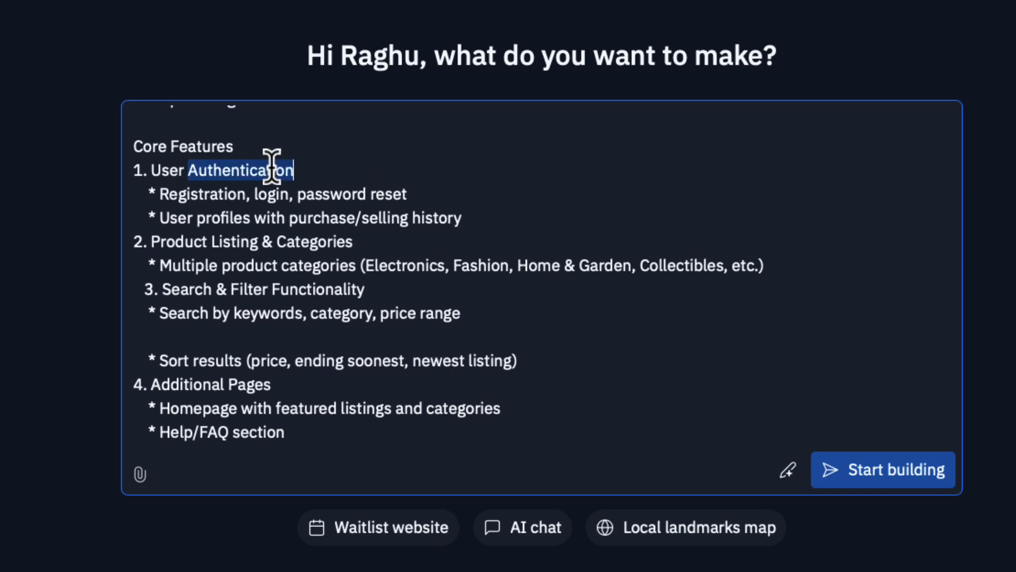
triple_click(239, 170)
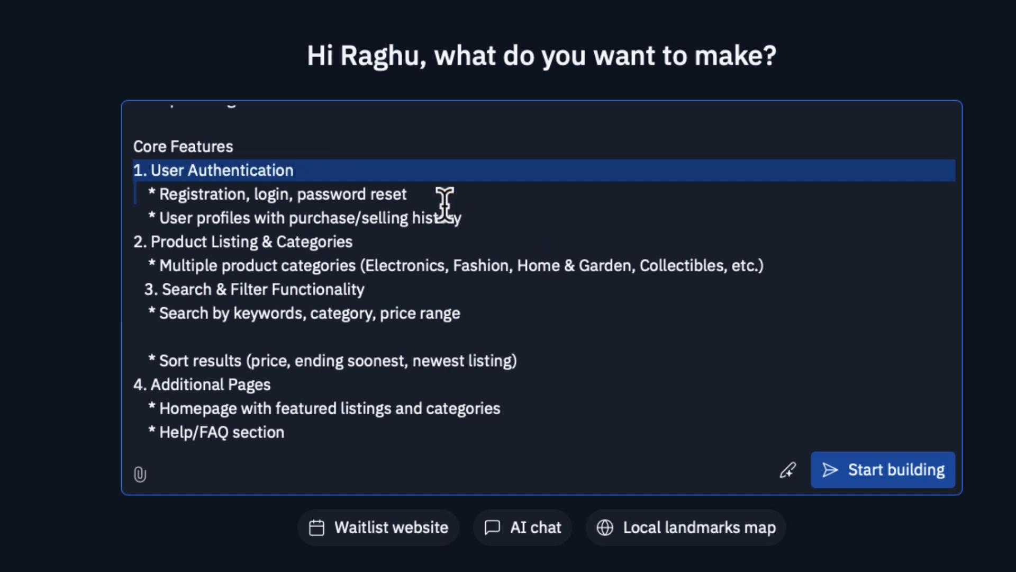
scroll("down", 3)
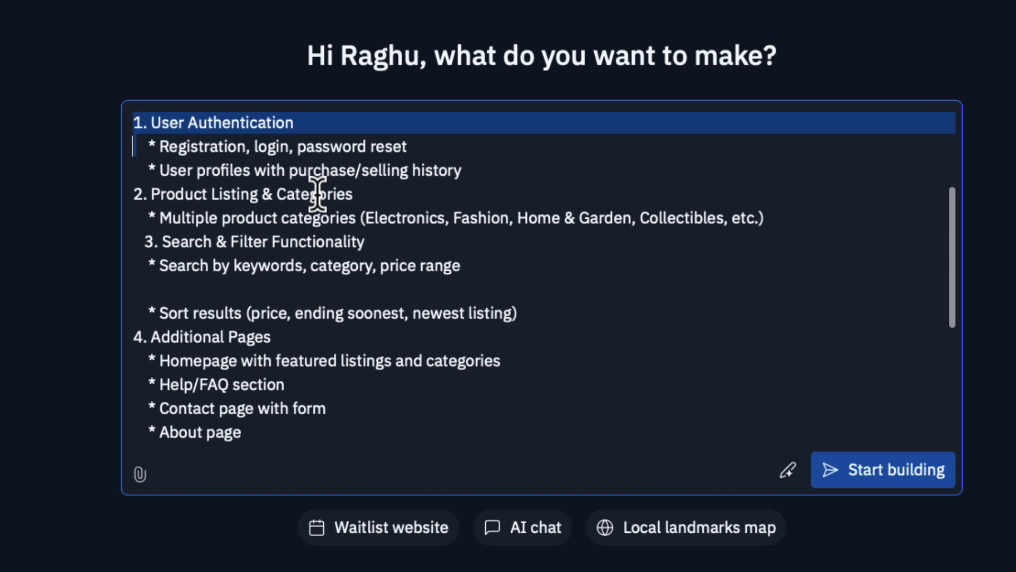
scroll("down", 3)
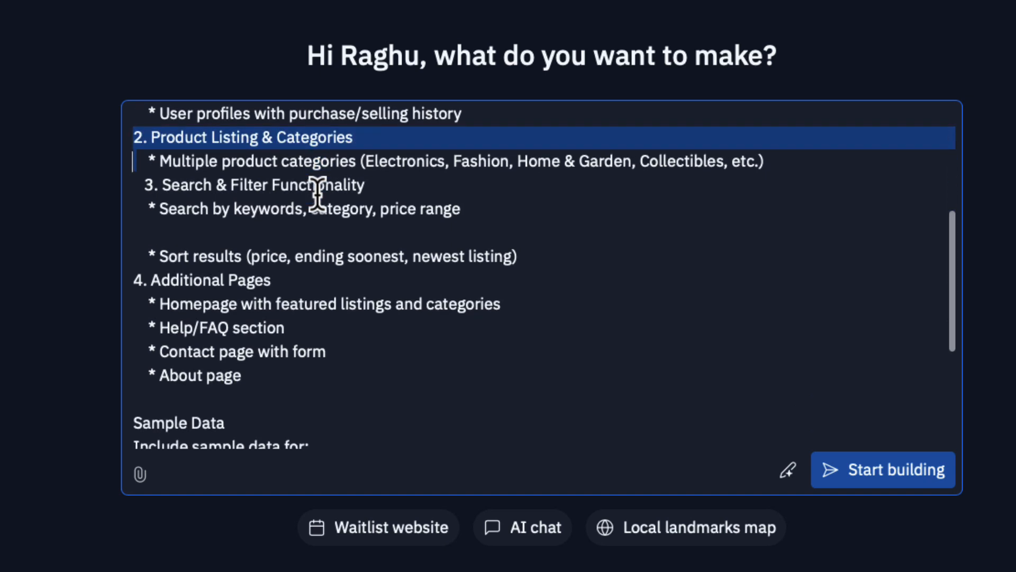
scroll("down", 3)
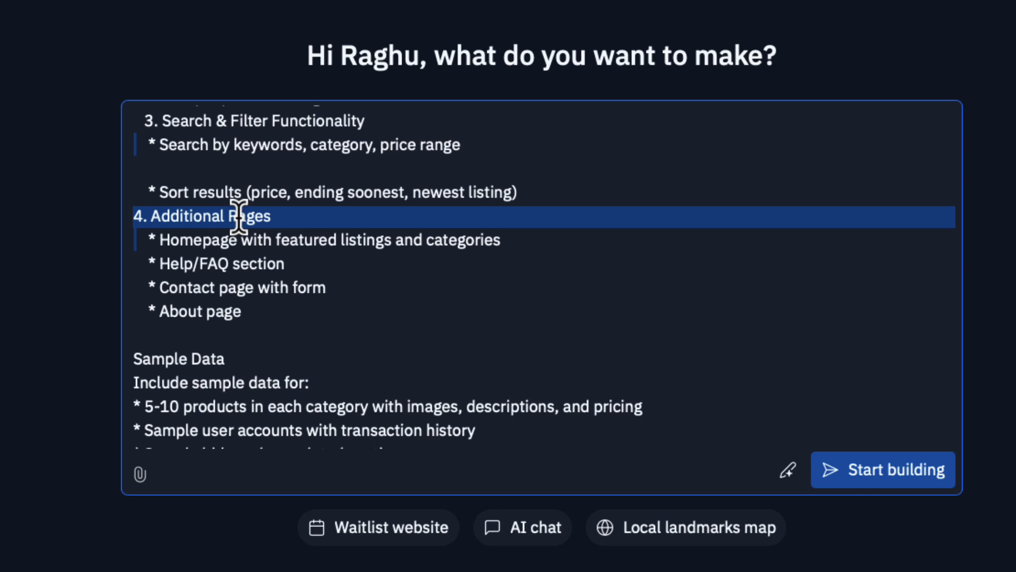
scroll("down", 3)
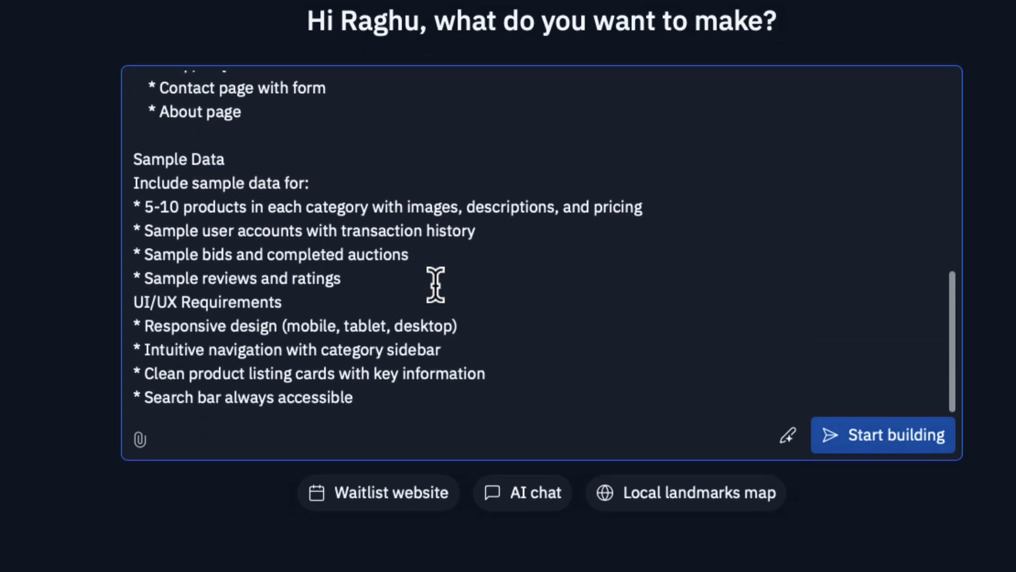
double_click(179, 159)
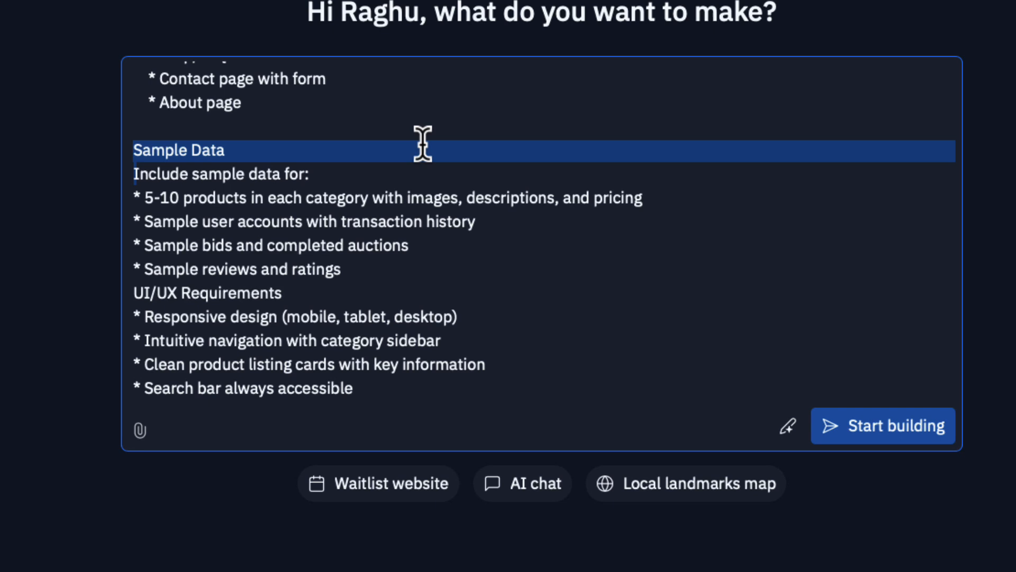
mouse_move(393, 433)
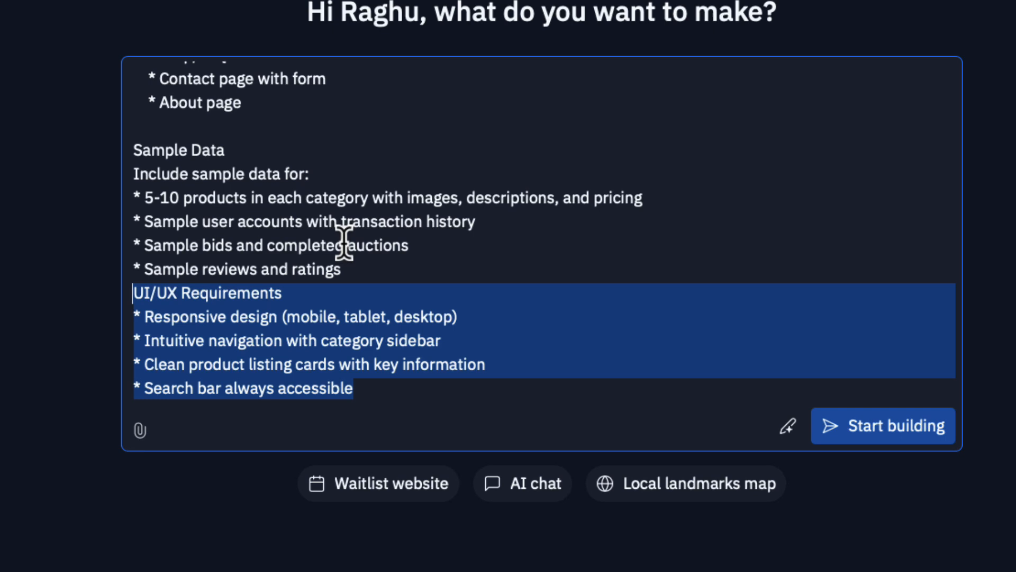
mouse_move(494, 243)
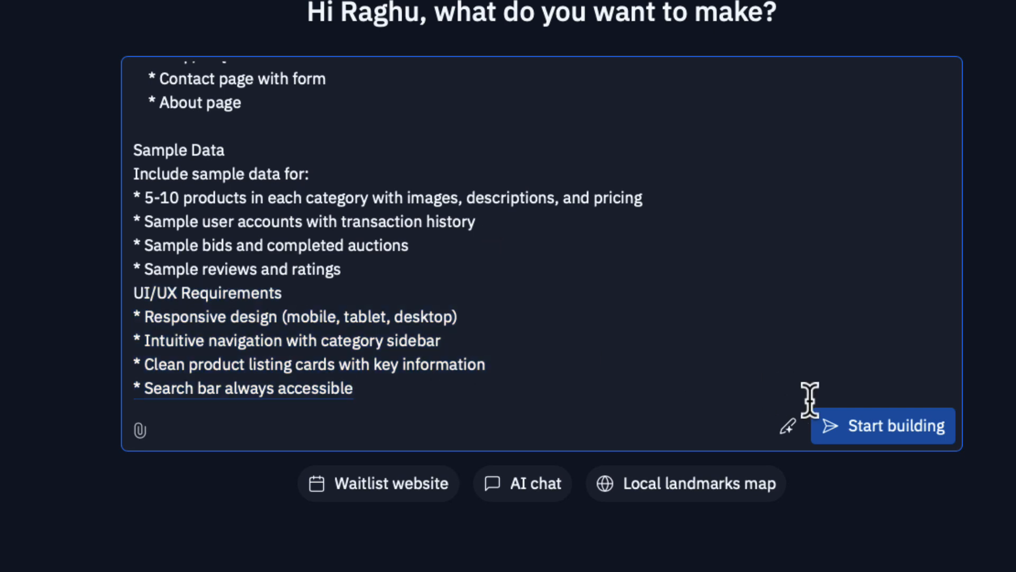
Step: Submit the marketplace spec and review the Agent's app plan with optional features unticked
left_click(881, 425)
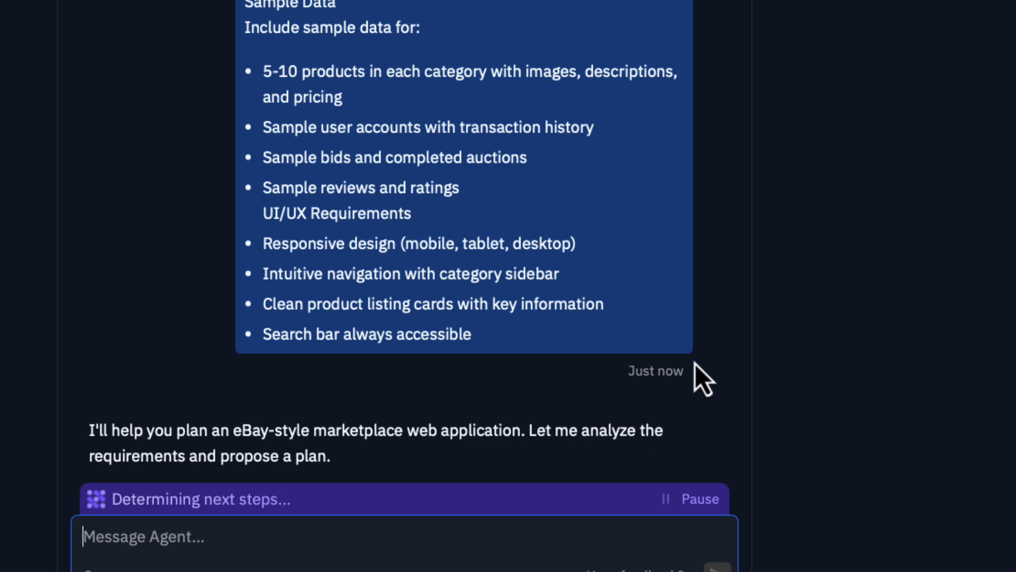
scroll("down", 3)
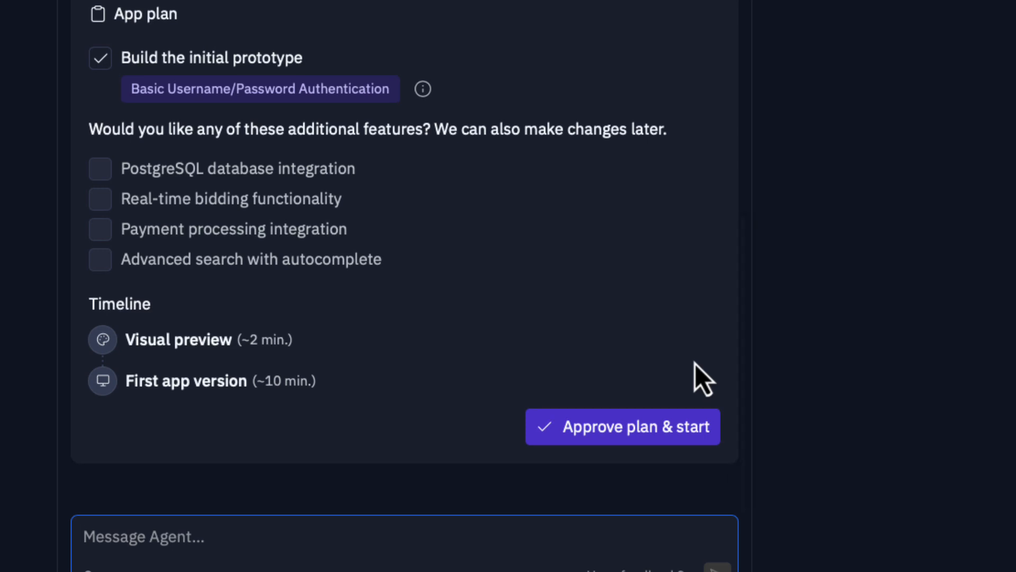
mouse_move(473, 301)
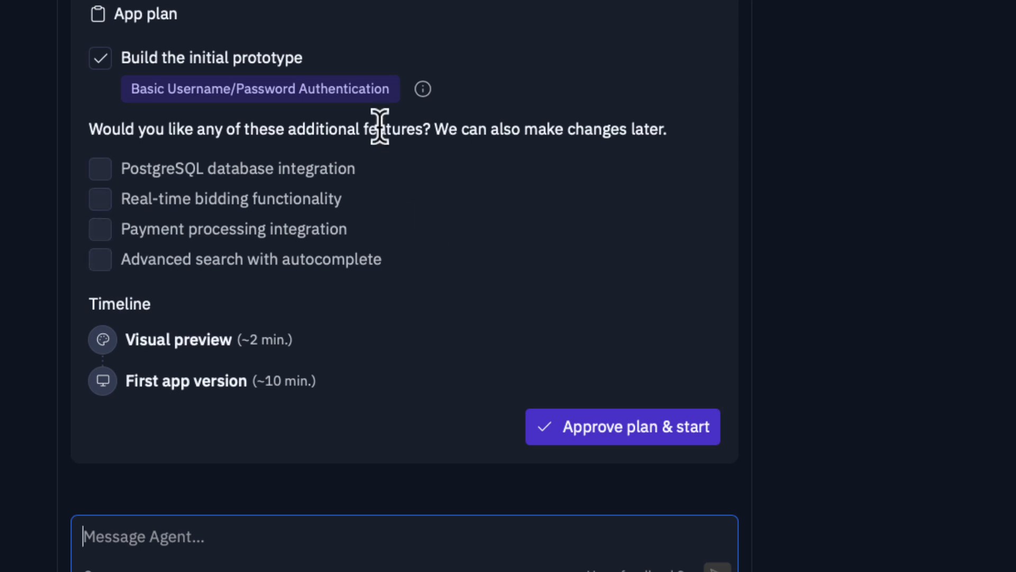
mouse_move(281, 195)
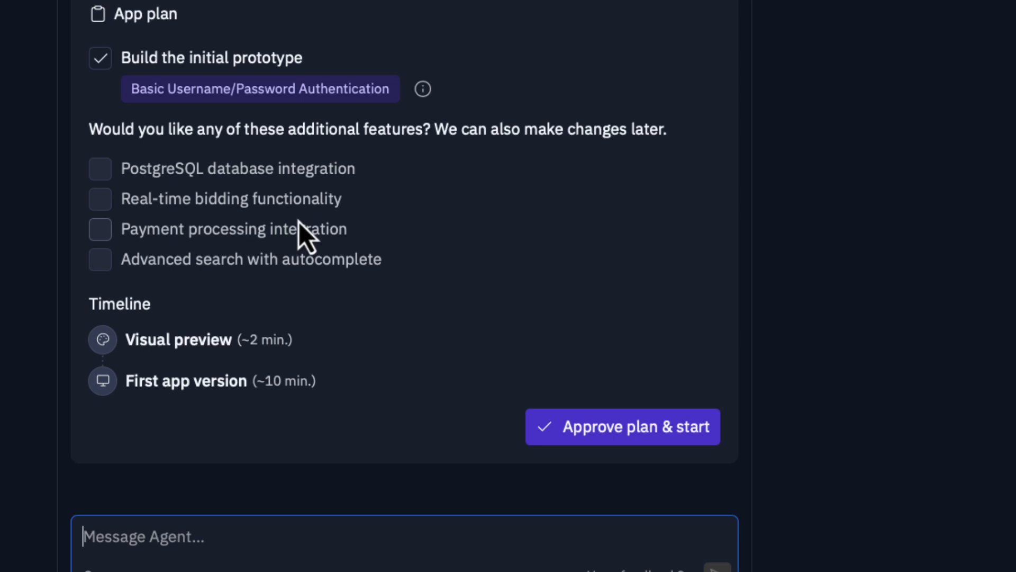
mouse_move(386, 301)
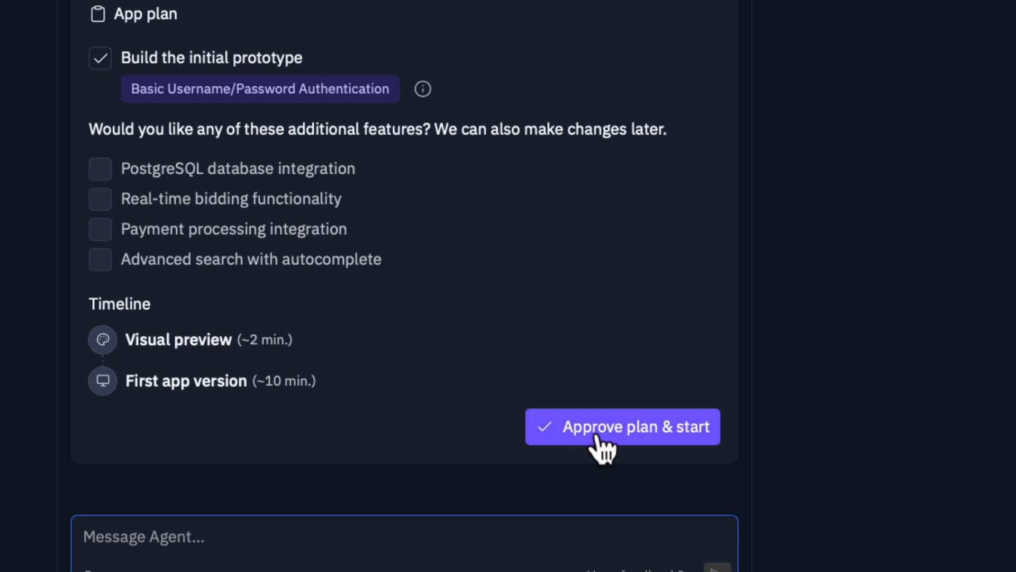
Step: Approve the plan and scroll through the eBayClone storefront visual preview
left_click(622, 427)
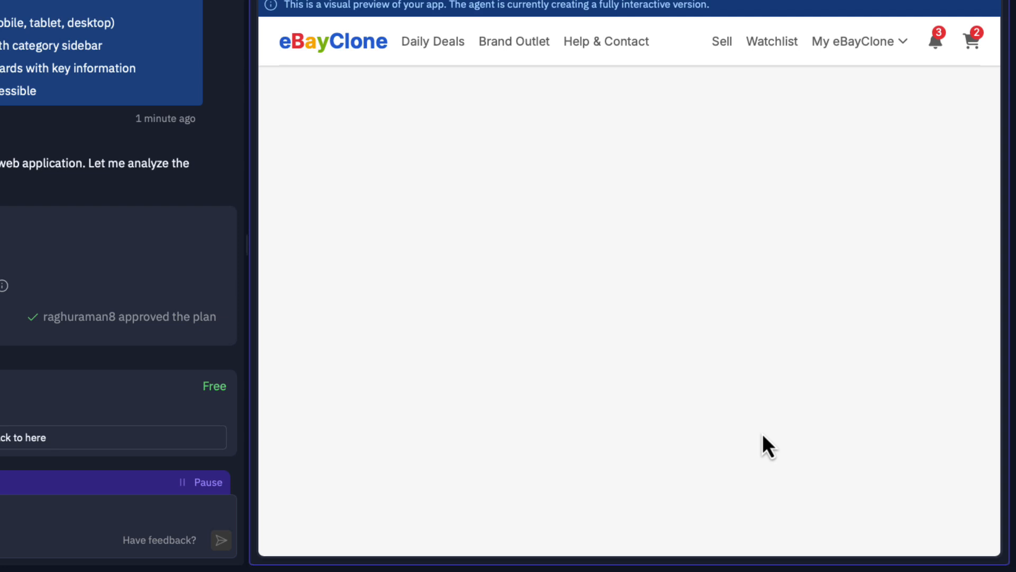
mouse_move(723, 350)
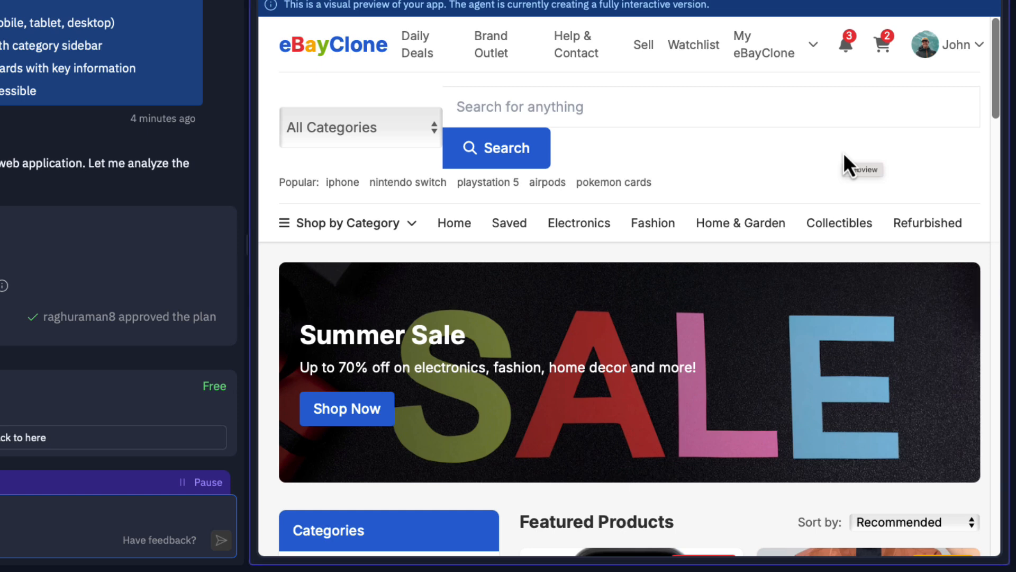
scroll("down", 3)
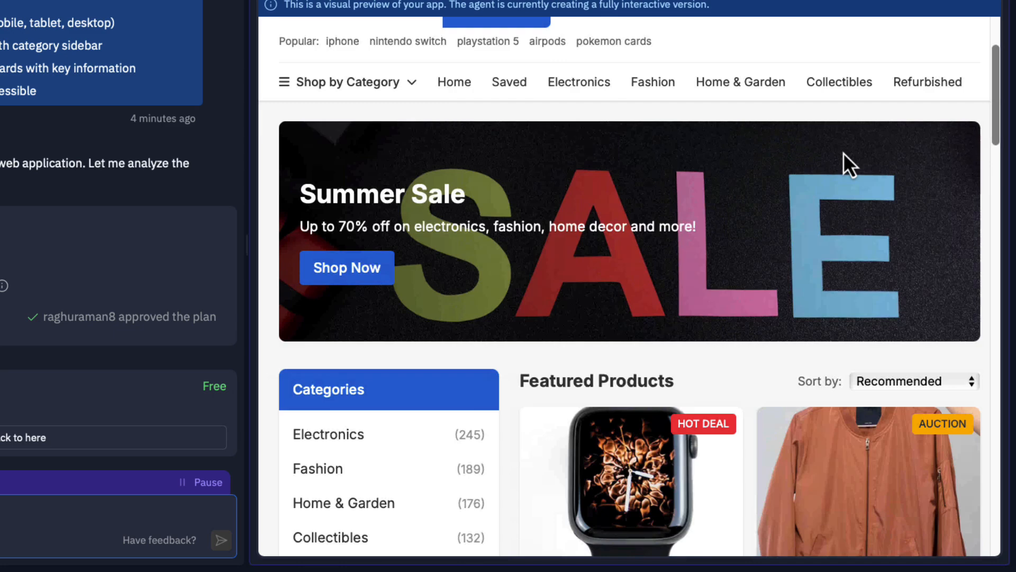
scroll("down", 3)
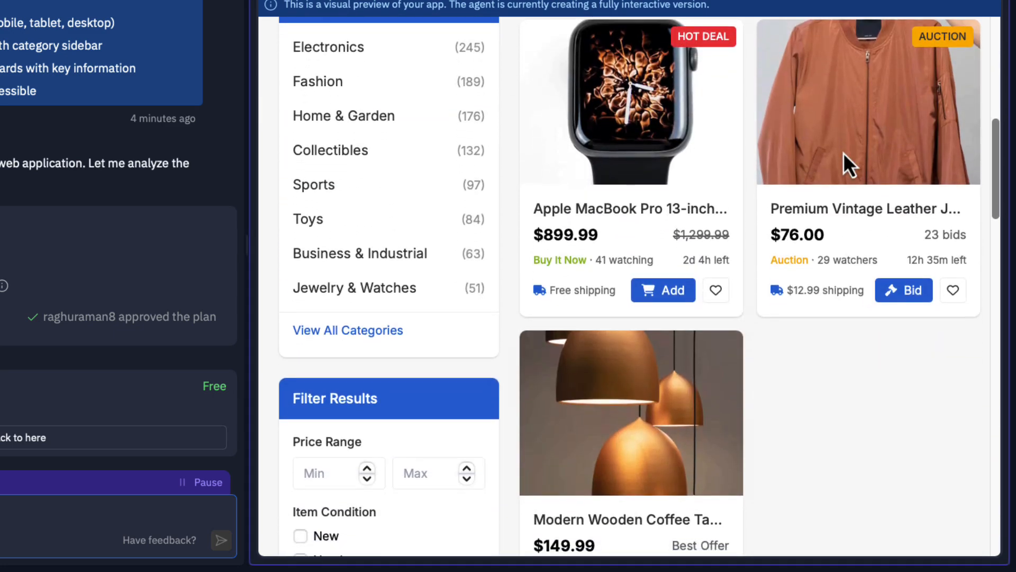
scroll("down", 3)
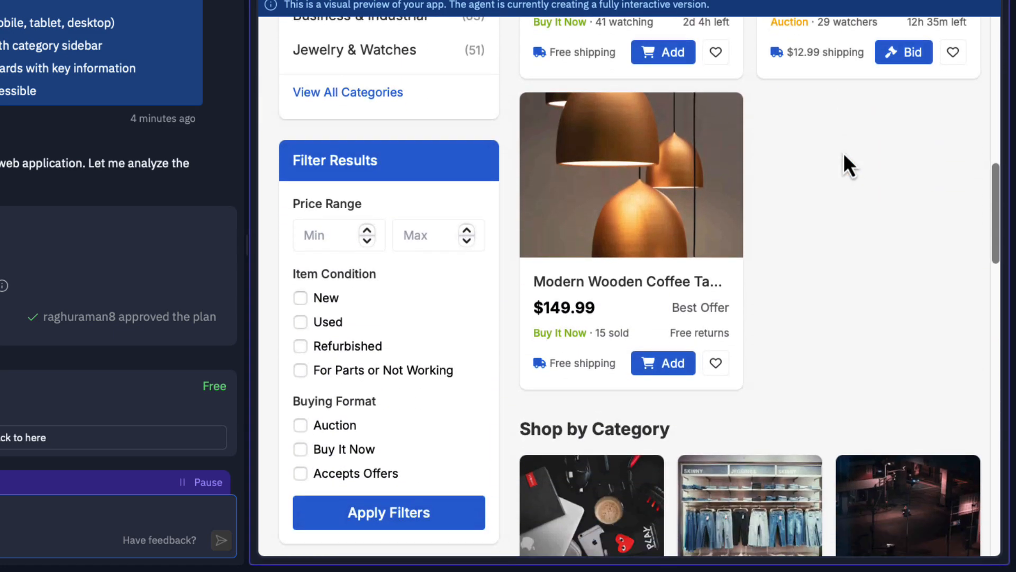
scroll("down", 3)
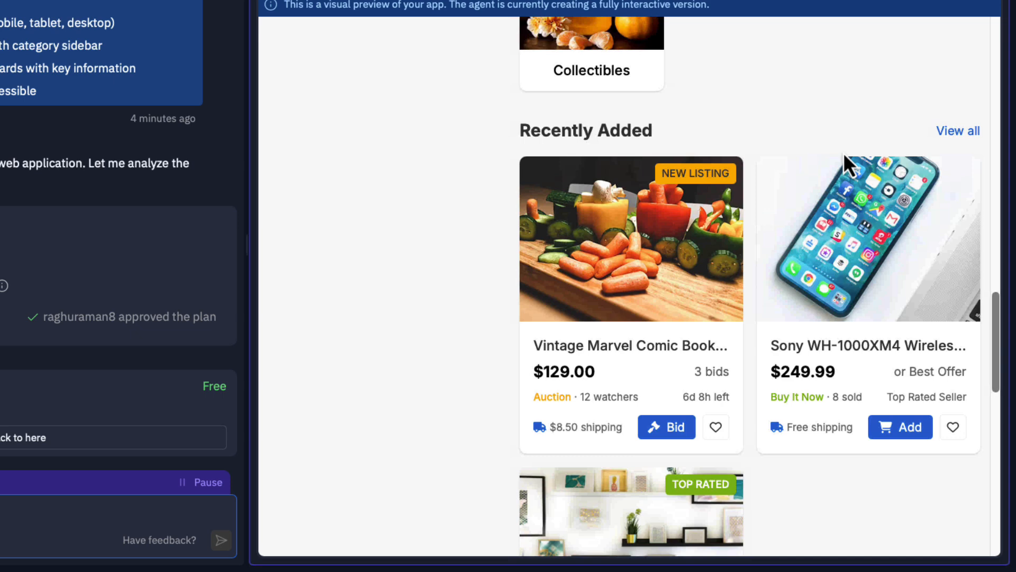
Step: Scroll the Agent's progress log as it creates shared/schema.ts and server files
scroll("down", 3)
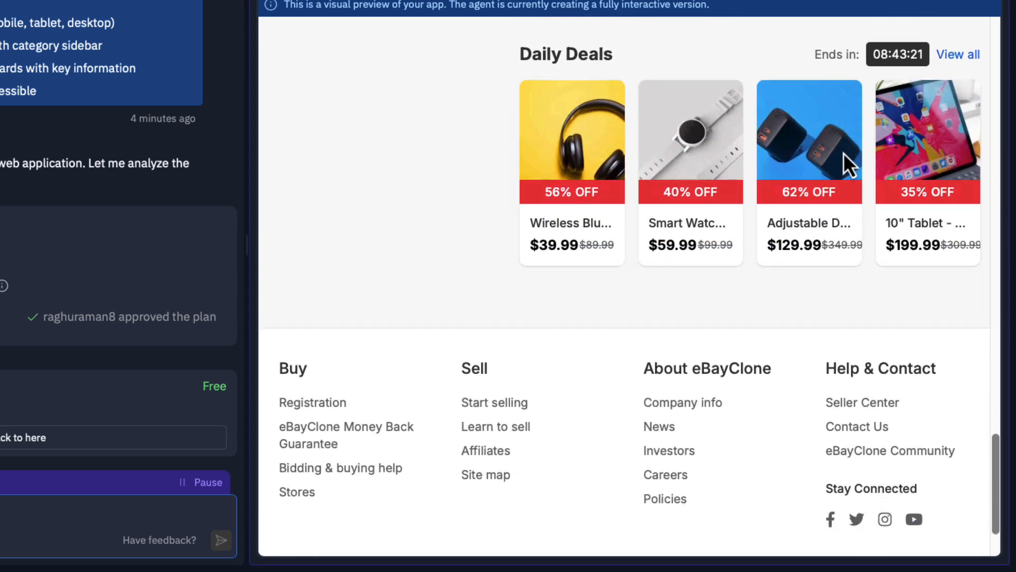
scroll("down", 3)
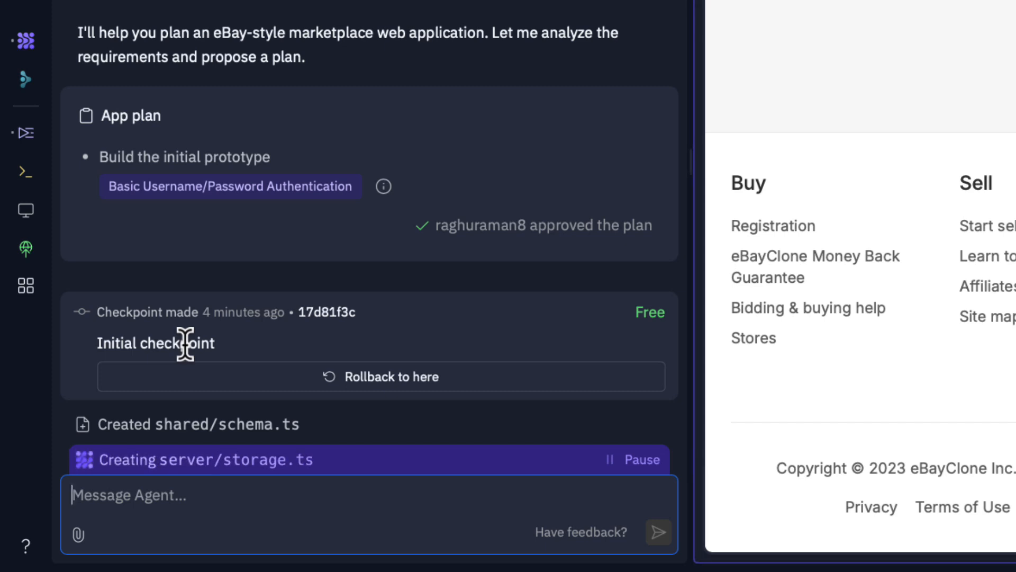
mouse_move(305, 347)
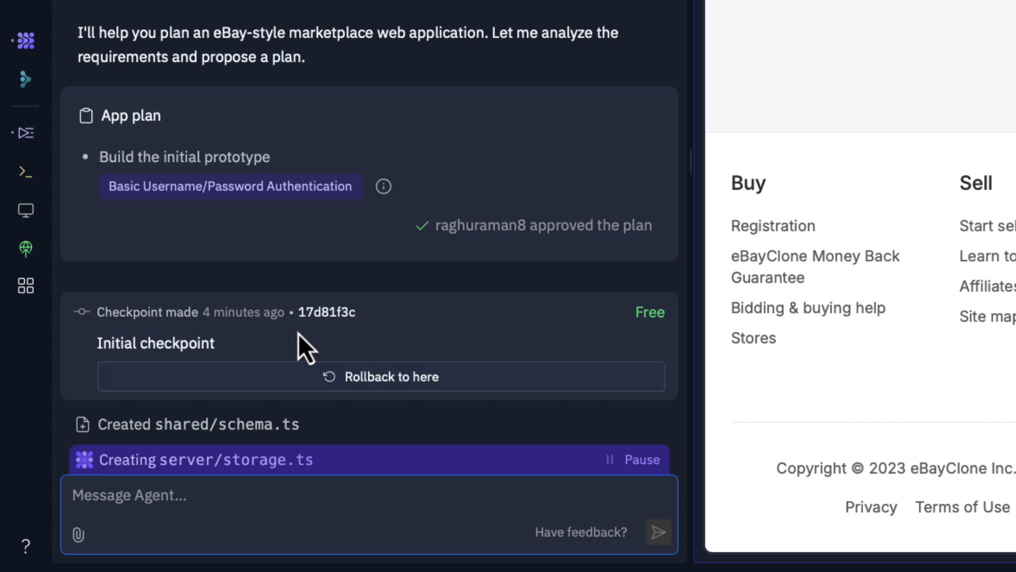
mouse_move(449, 341)
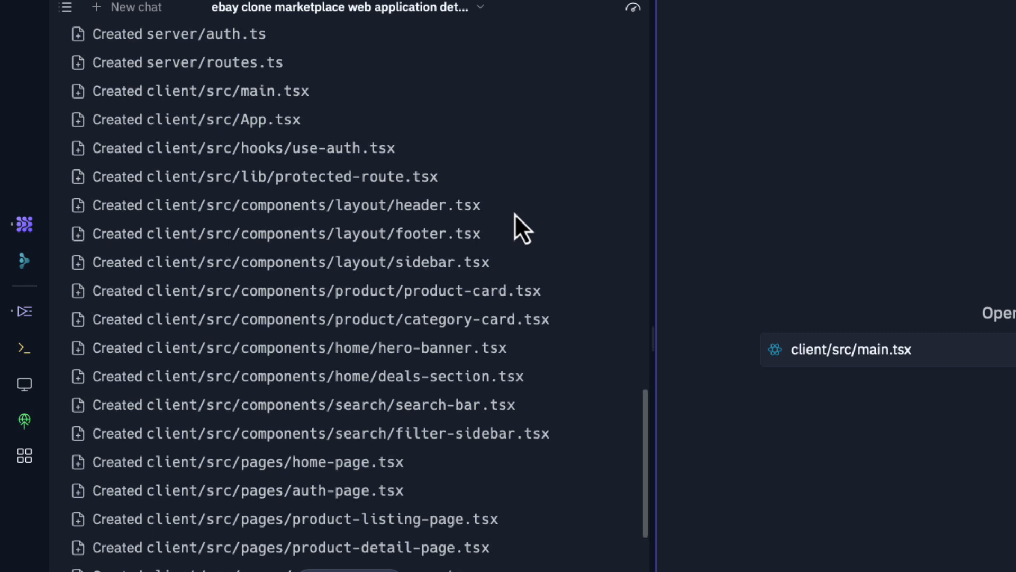
Step: Scroll the Agent chat while it adds QueryClientProvider to main.tsx
scroll("down", 3)
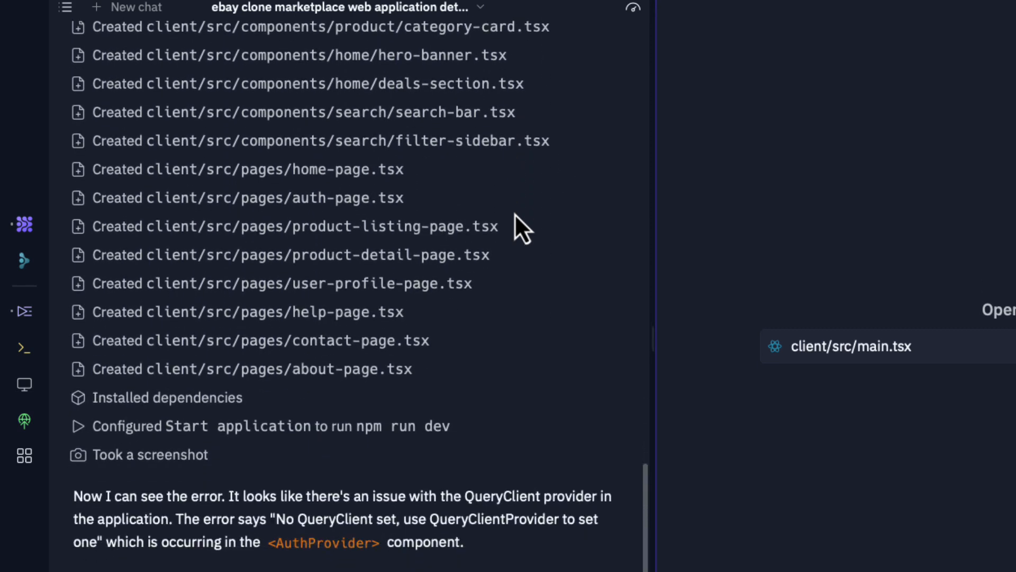
scroll("down", 3)
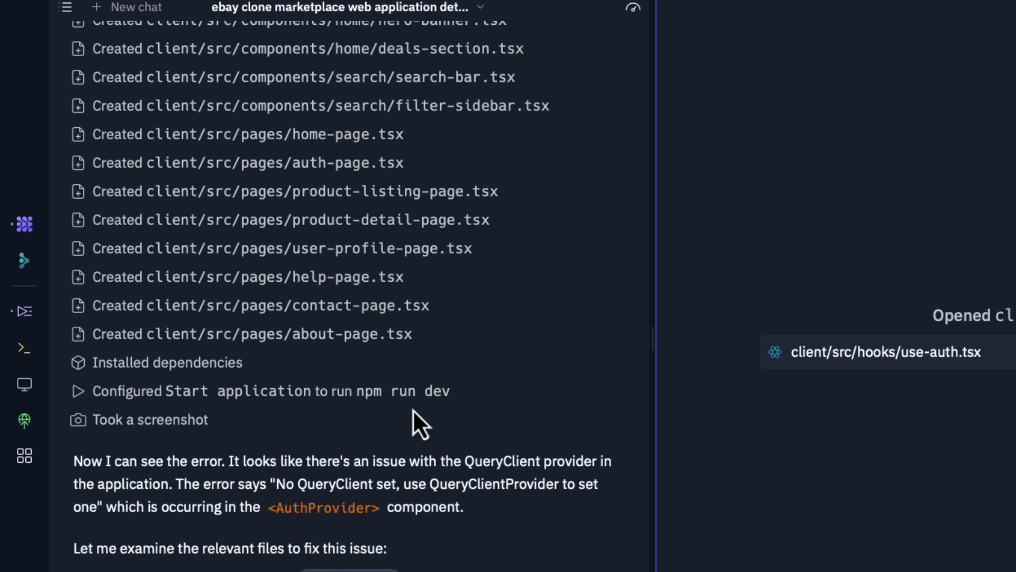
scroll("down", 3)
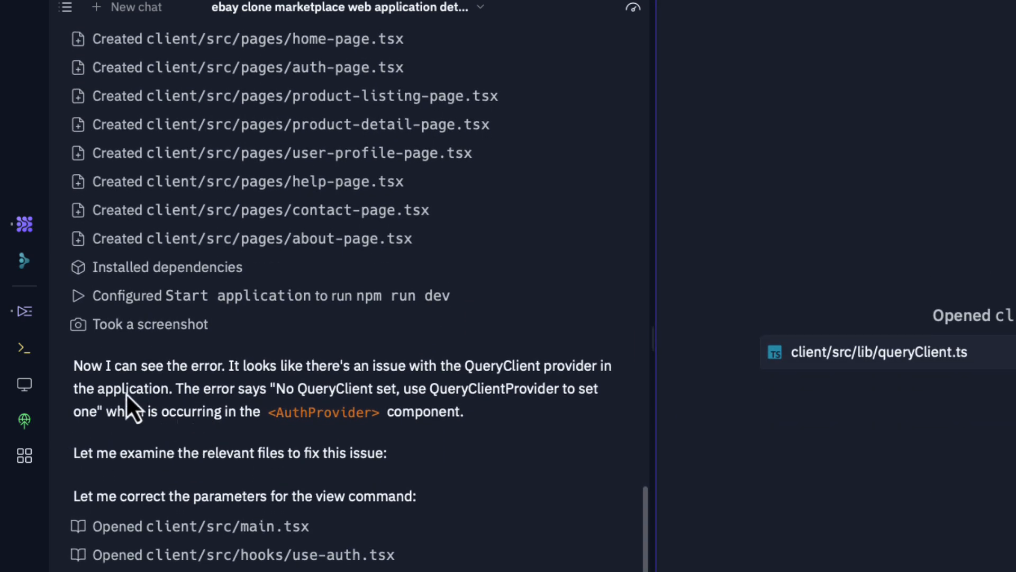
mouse_move(272, 375)
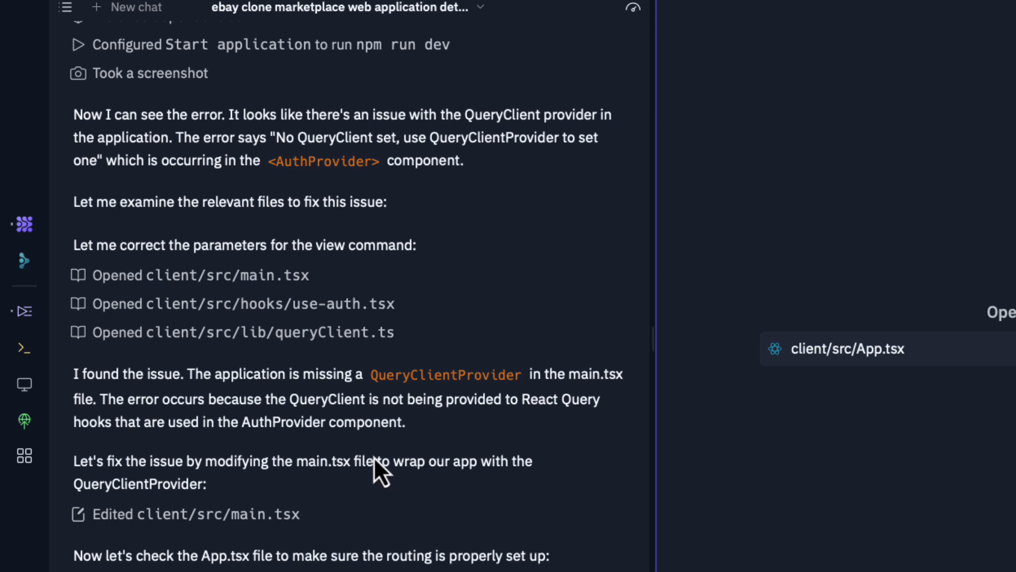
scroll("down", 3)
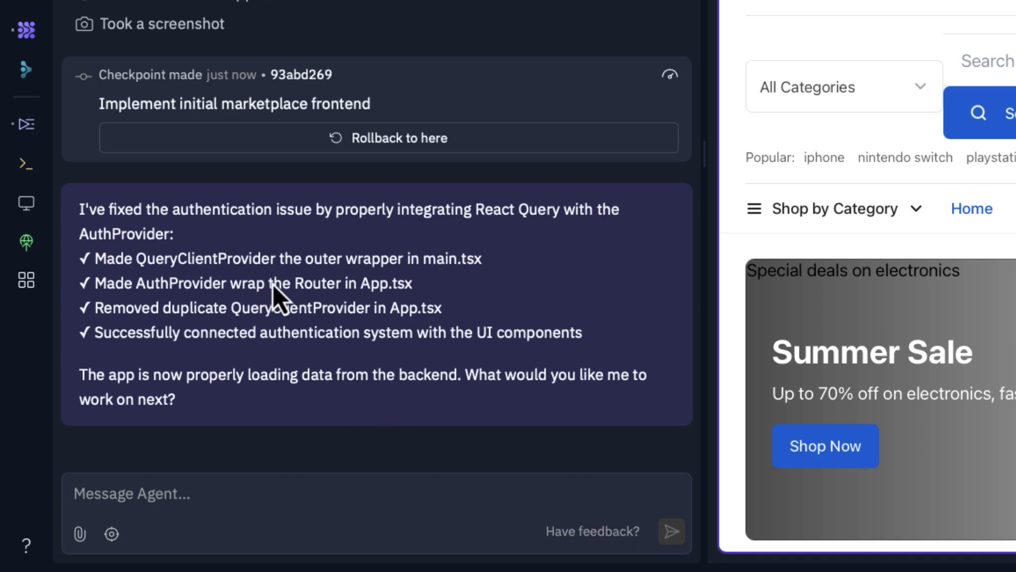
mouse_move(239, 398)
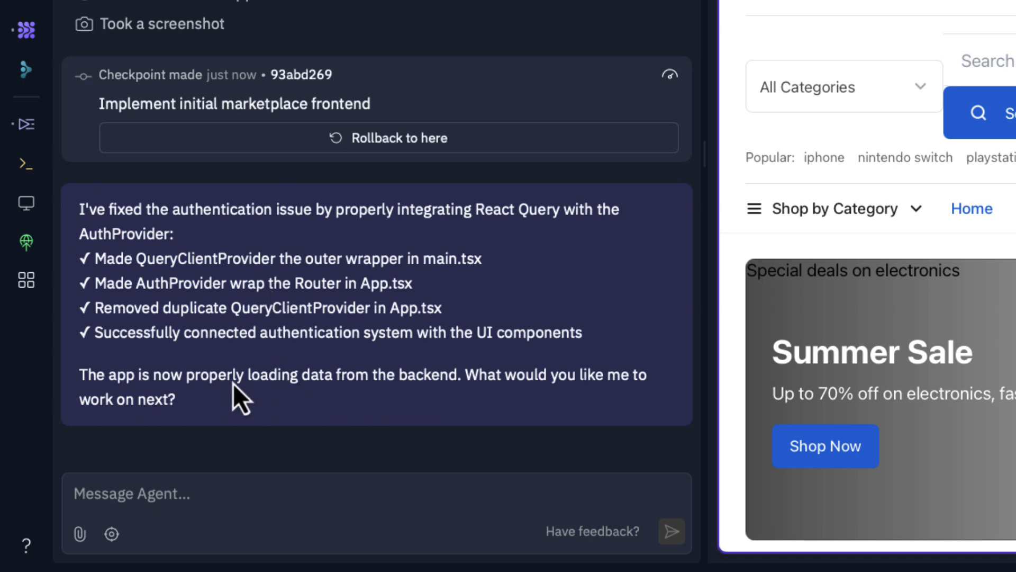
mouse_move(291, 399)
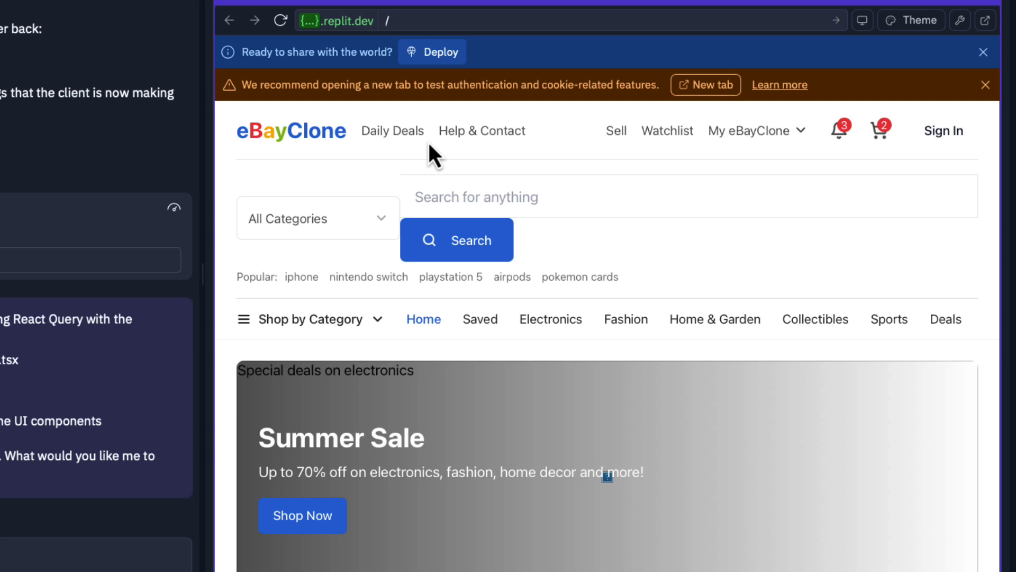
mouse_move(694, 160)
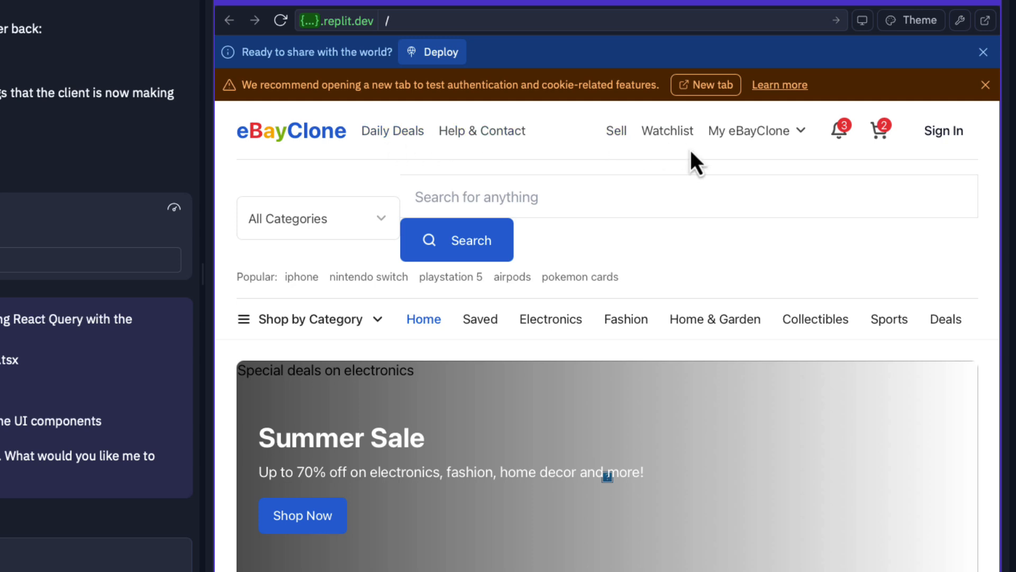
Step: Scroll the running eBayClone preview to inspect categories and their item counts
scroll("down", 3)
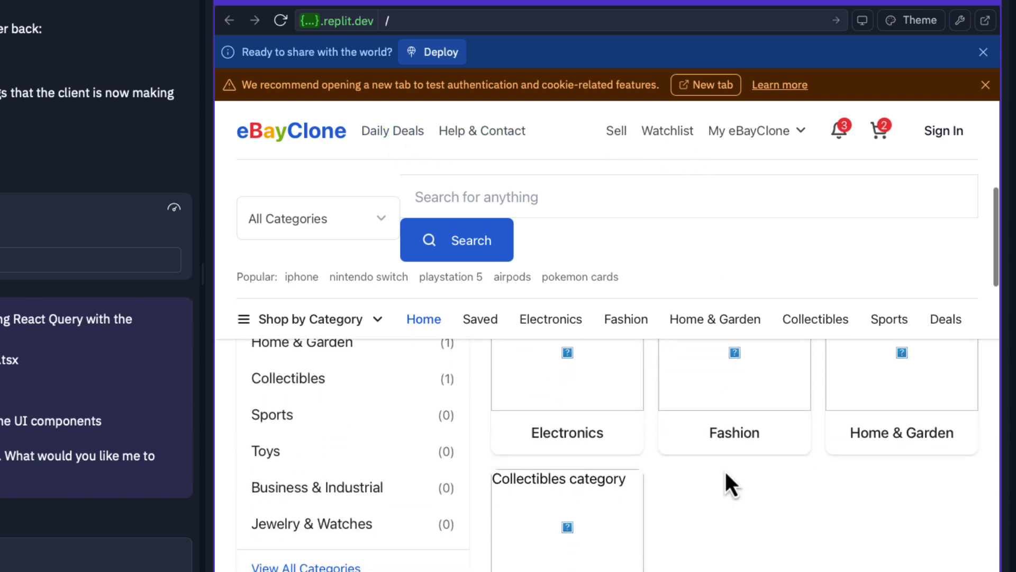
scroll("down", 3)
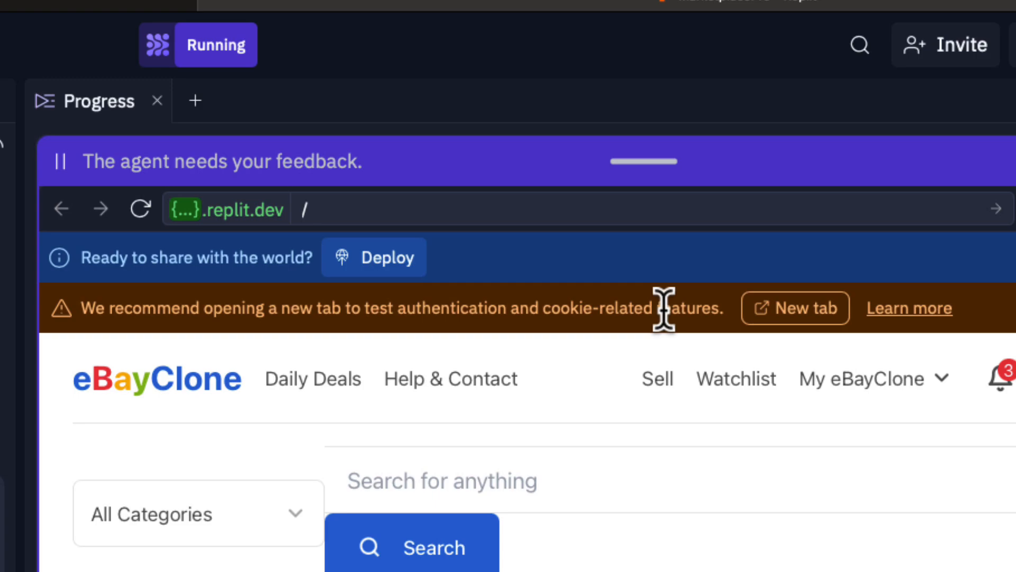
left_click(112, 6)
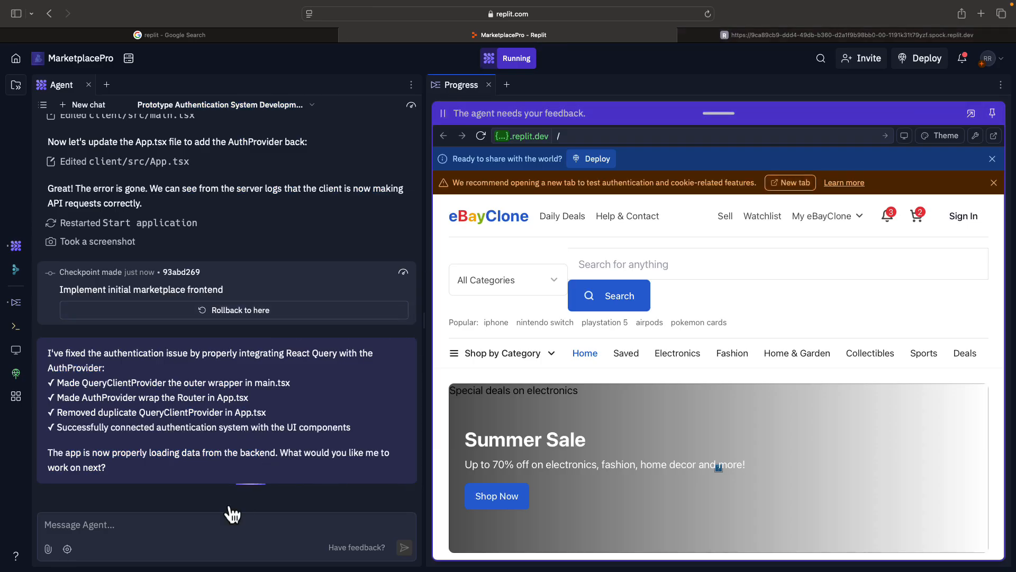
Step: Send the Agent feedback that images aren't loading and ask it to finish the remaining site
type("I can")
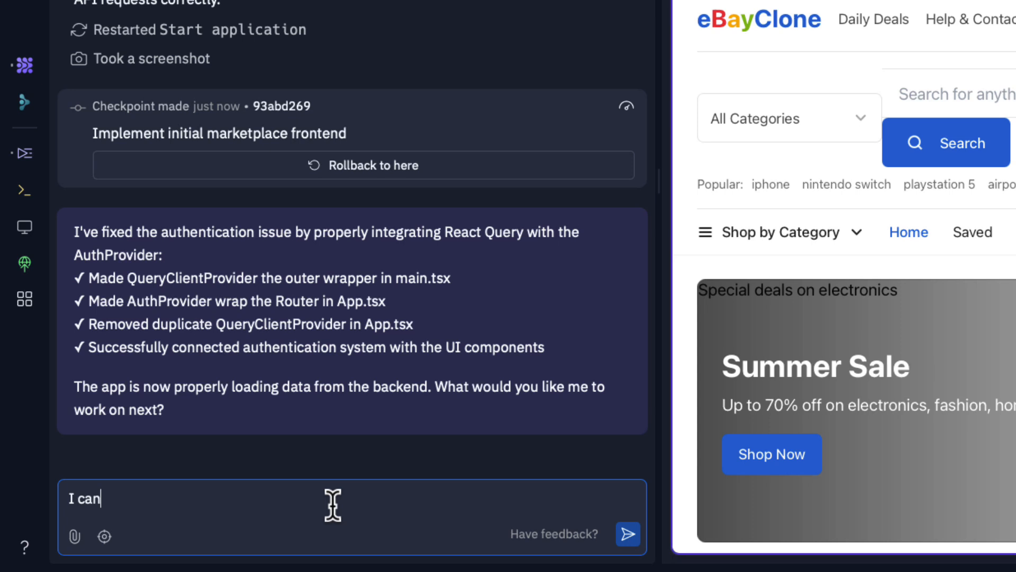
type("see the page")
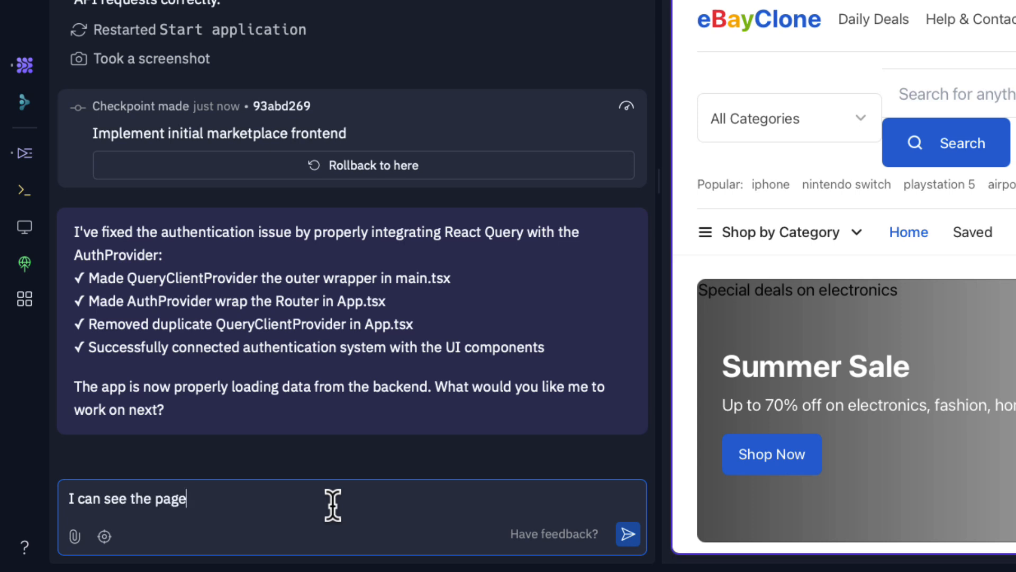
type(", but the im")
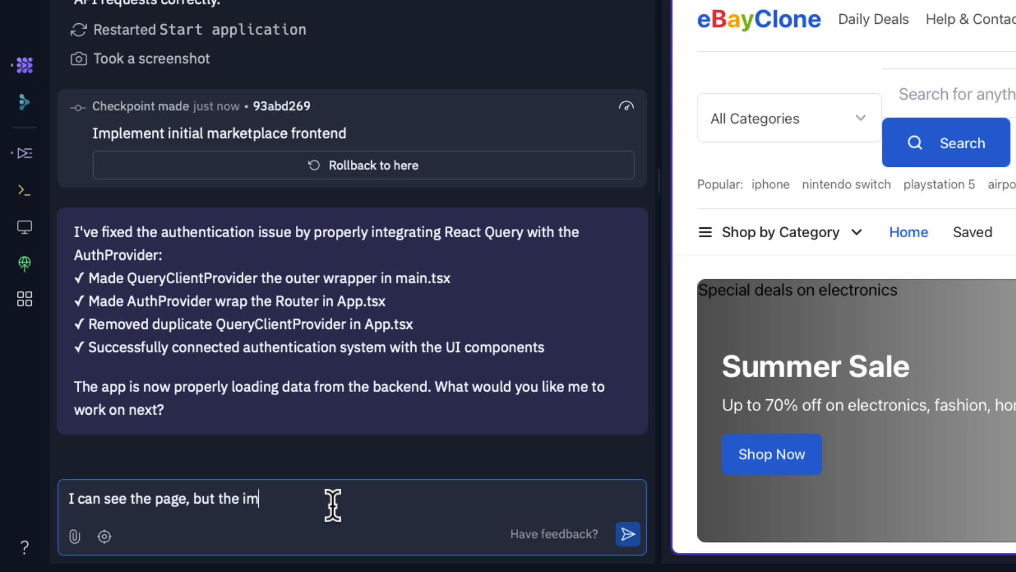
type("ages are not loading. Also")
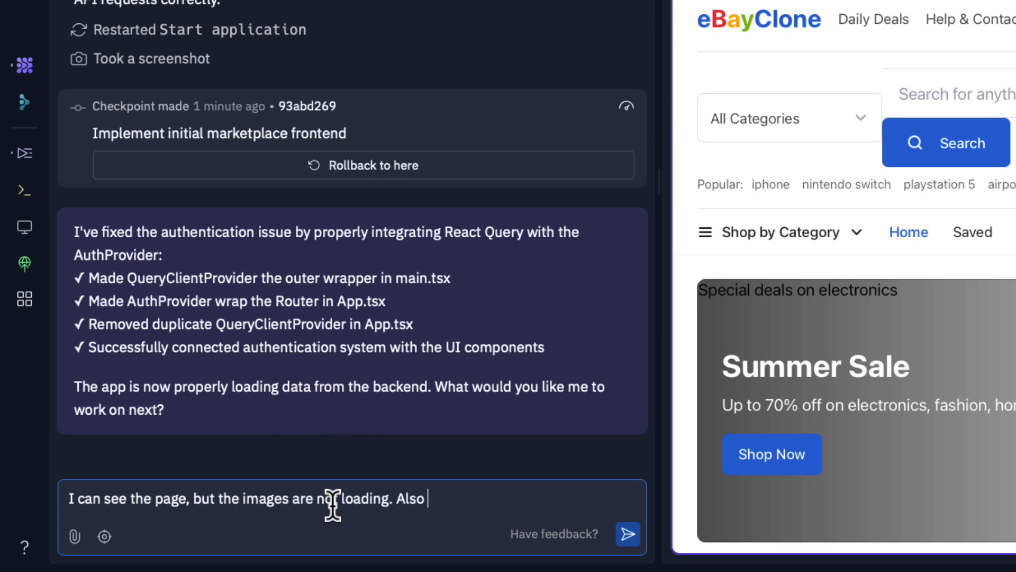
type("complete the")
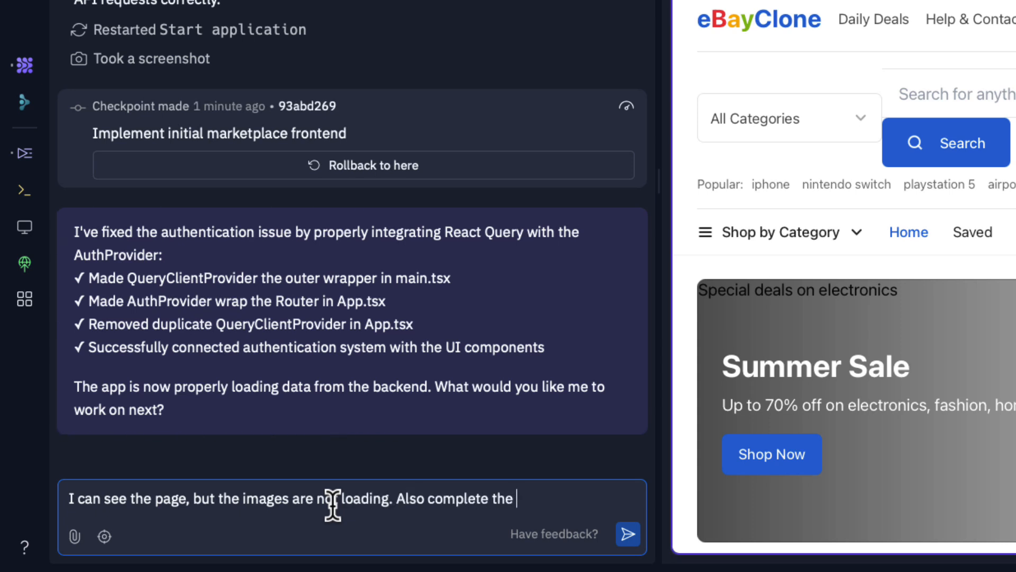
type("remainin g")
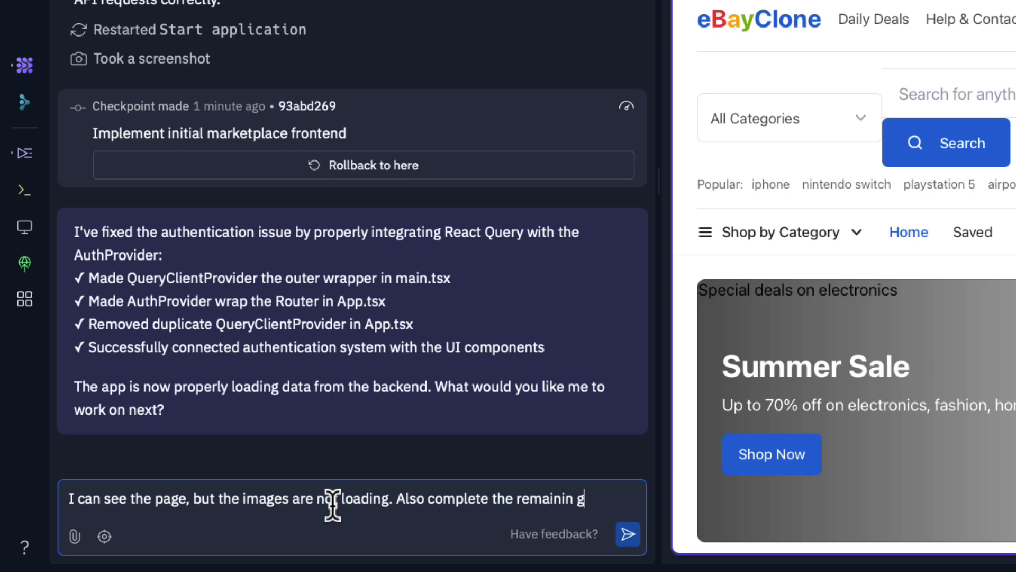
key("Backspace")
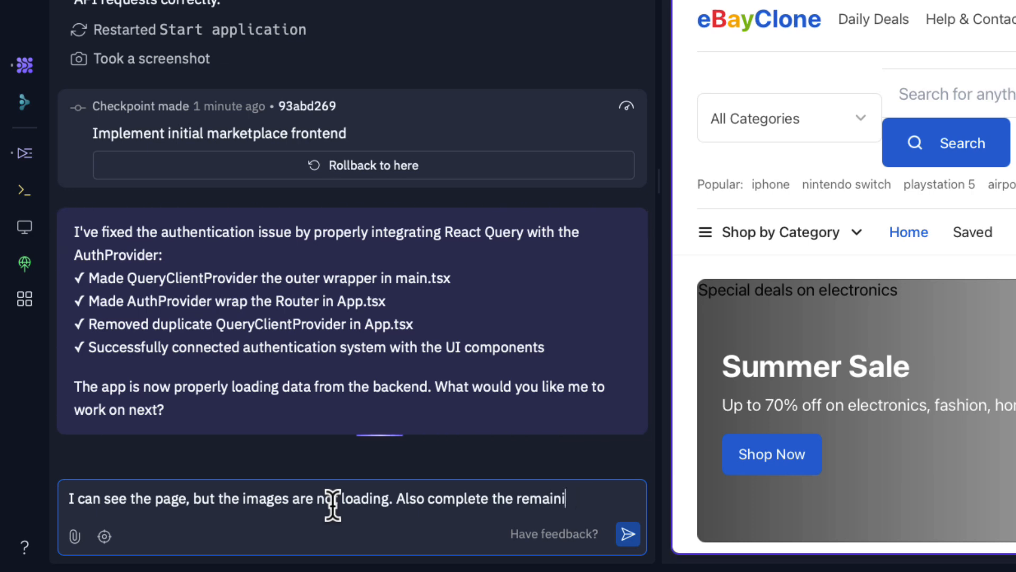
type("ng parts")
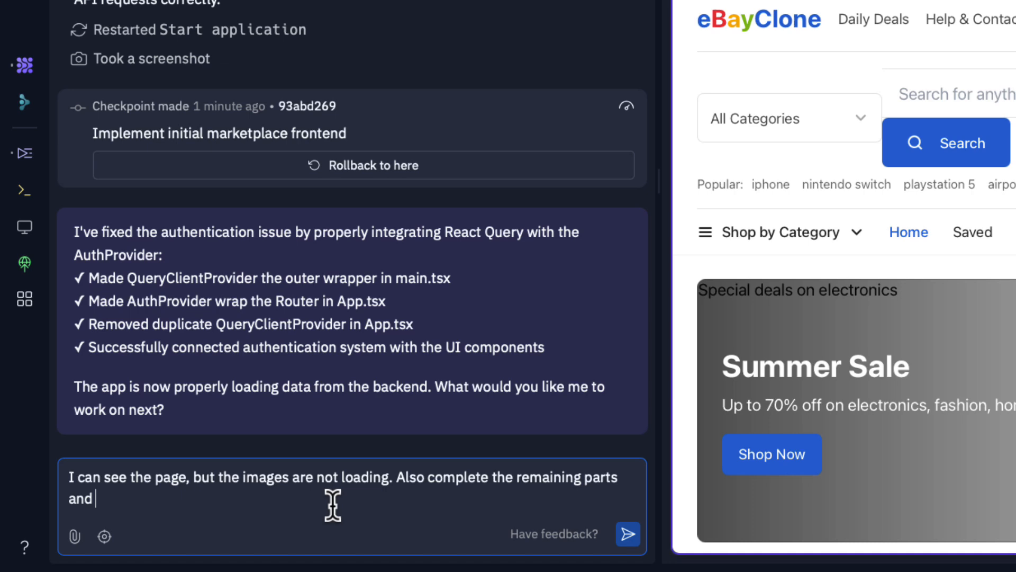
type("let us finish the si")
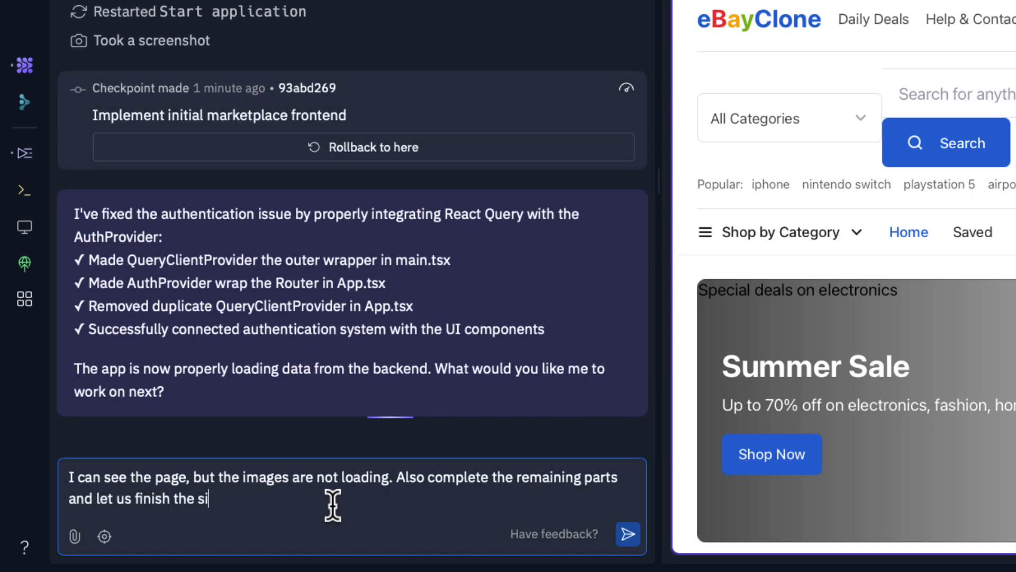
type("te")
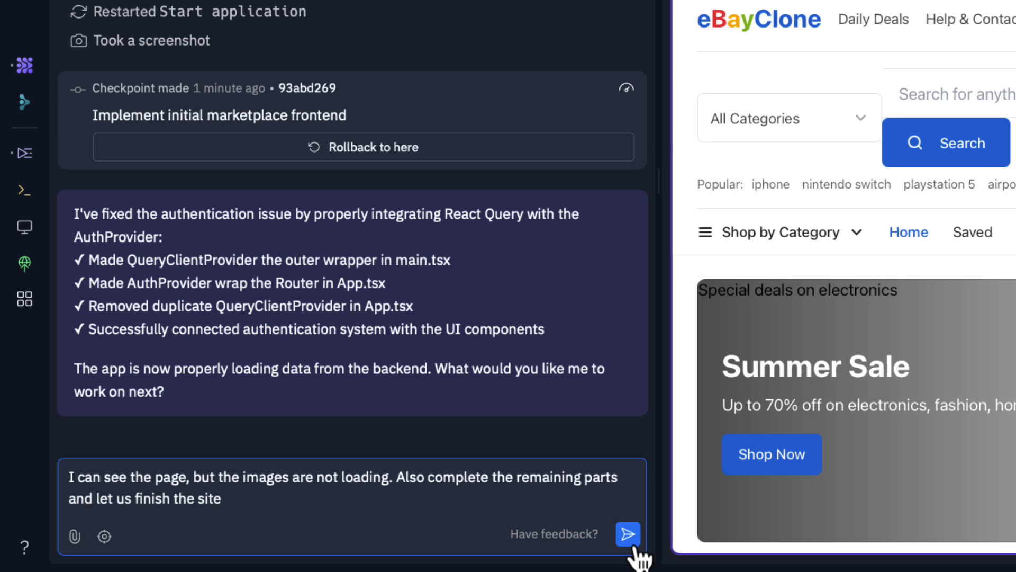
left_click(626, 534)
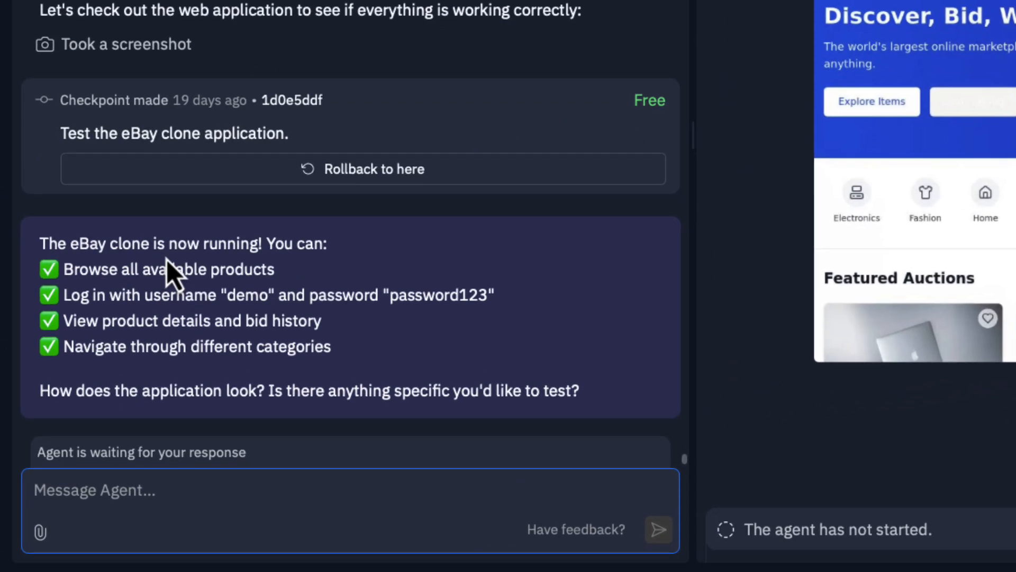
mouse_move(392, 288)
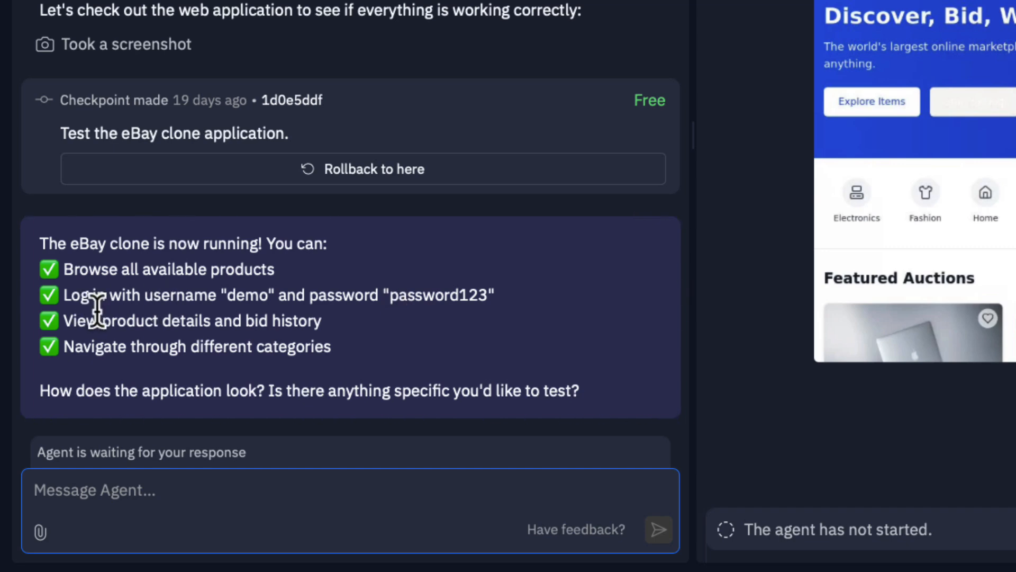
mouse_move(204, 327)
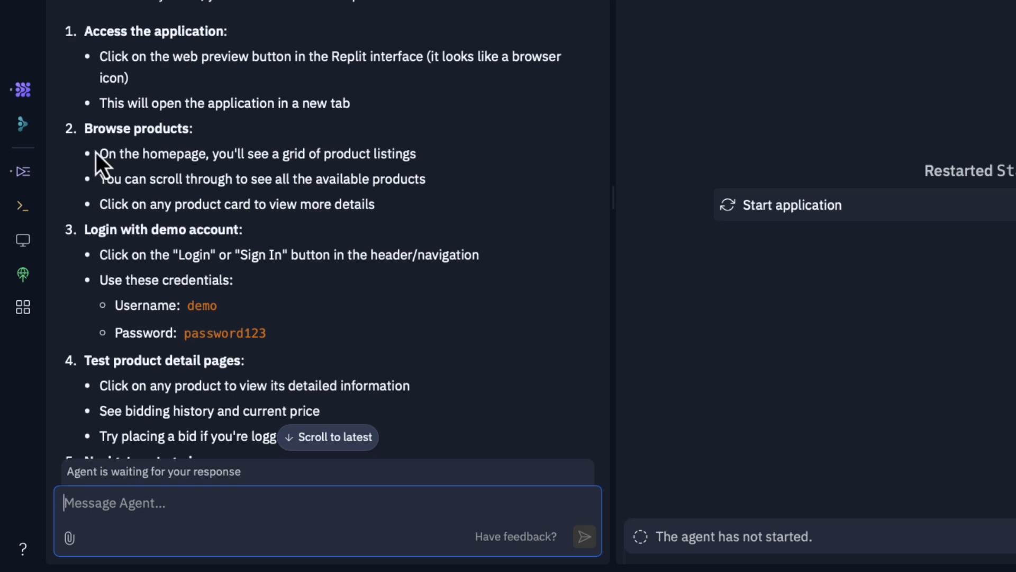
mouse_move(52, 253)
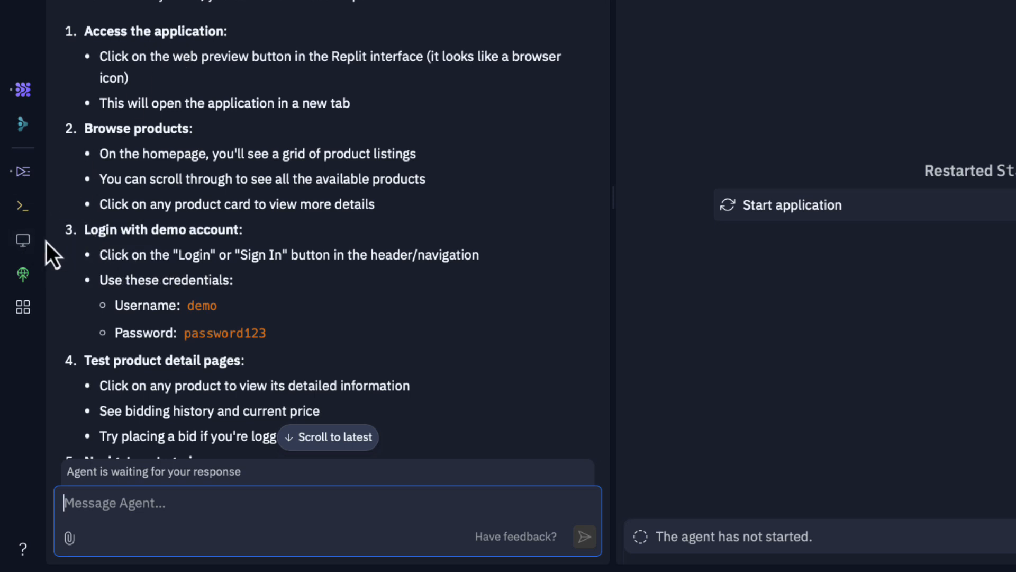
mouse_move(22, 240)
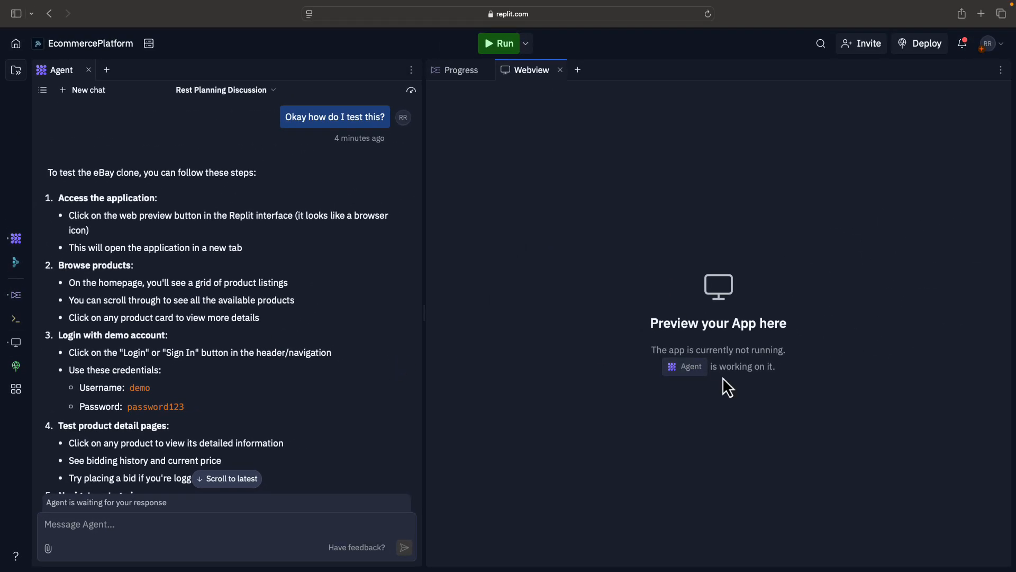
mouse_move(643, 424)
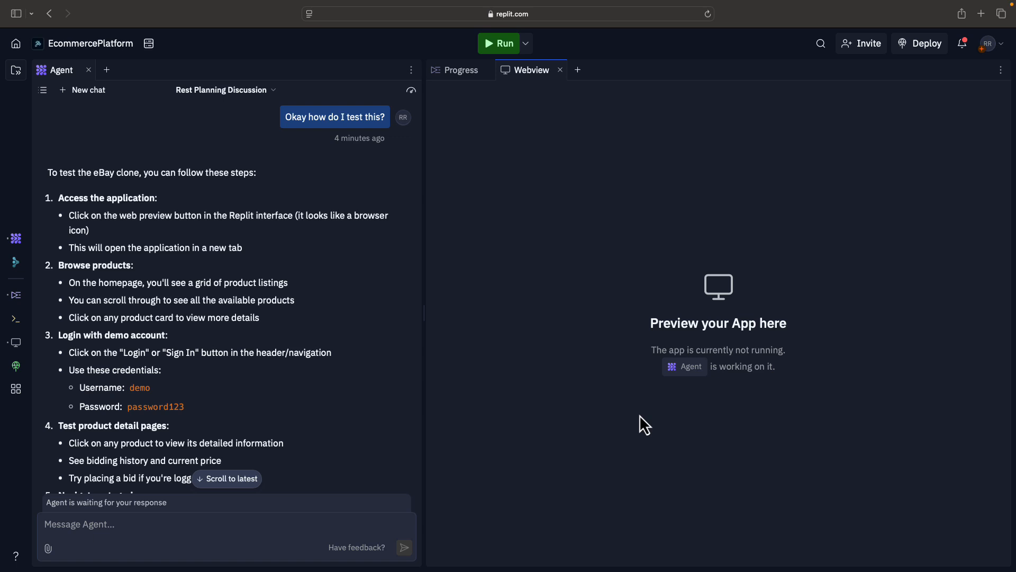
Step: Run the eBay clone and view the Console as npm run dev starts
left_click(577, 70)
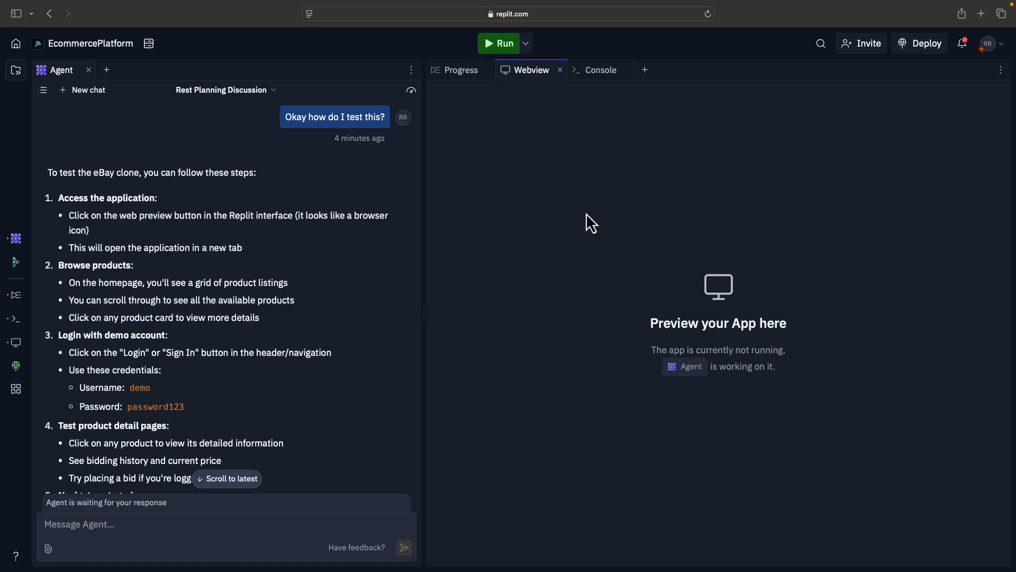
left_click(498, 42)
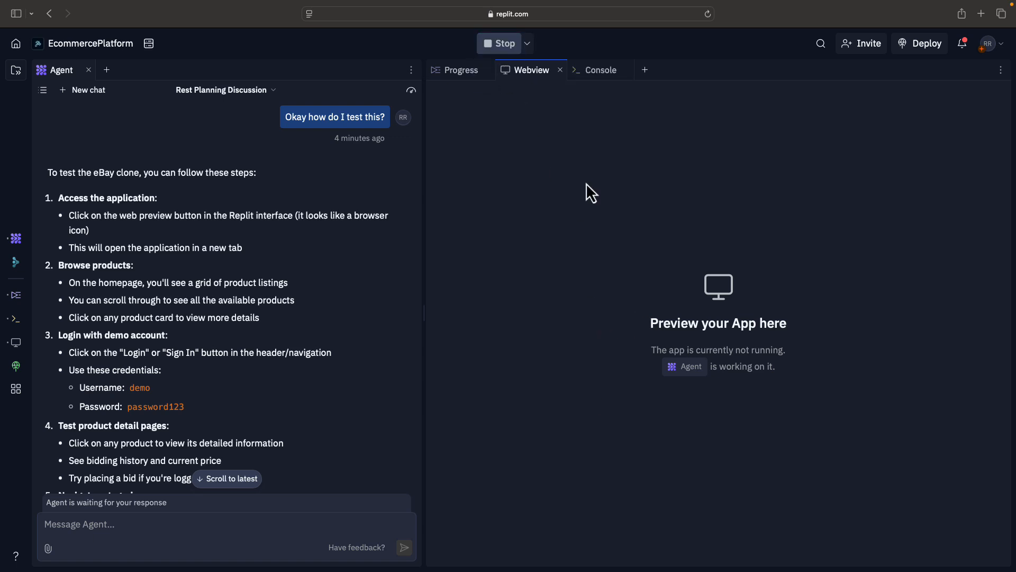
left_click(599, 70)
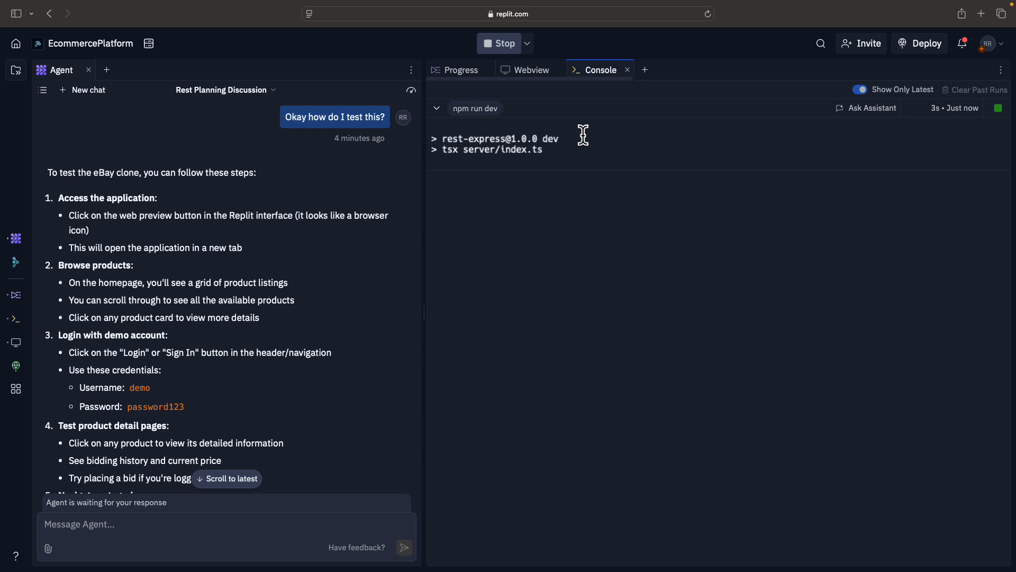
Step: Preview the running BidBay app and scroll its hero banner, categories and Featured Auctions
left_click(531, 69)
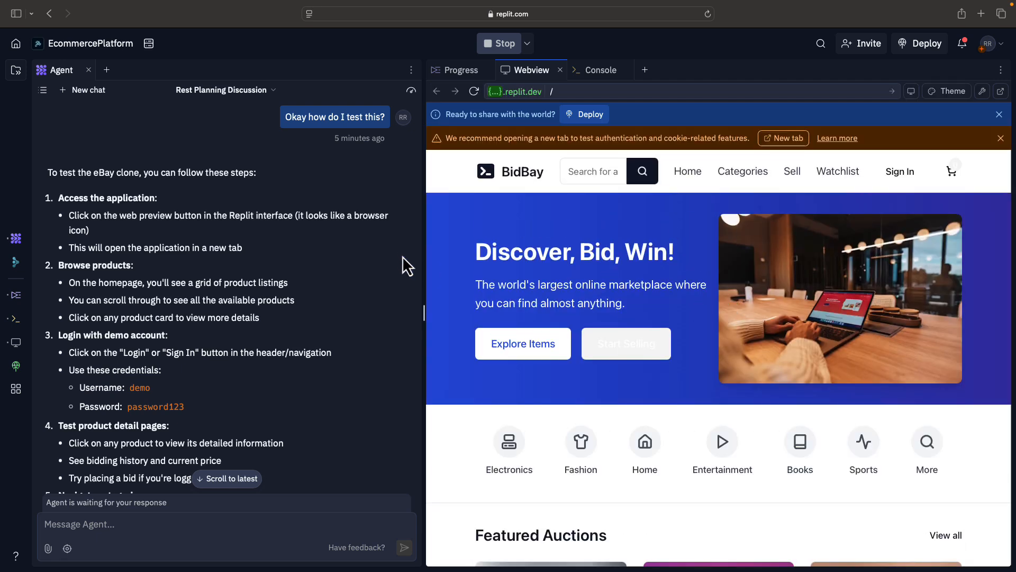
scroll("down", 3)
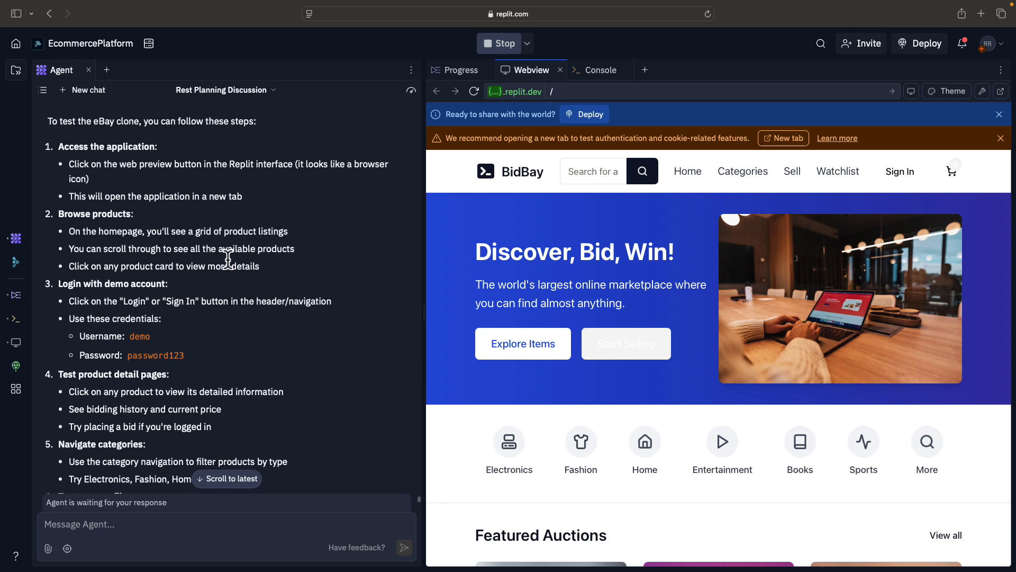
scroll("down", 3)
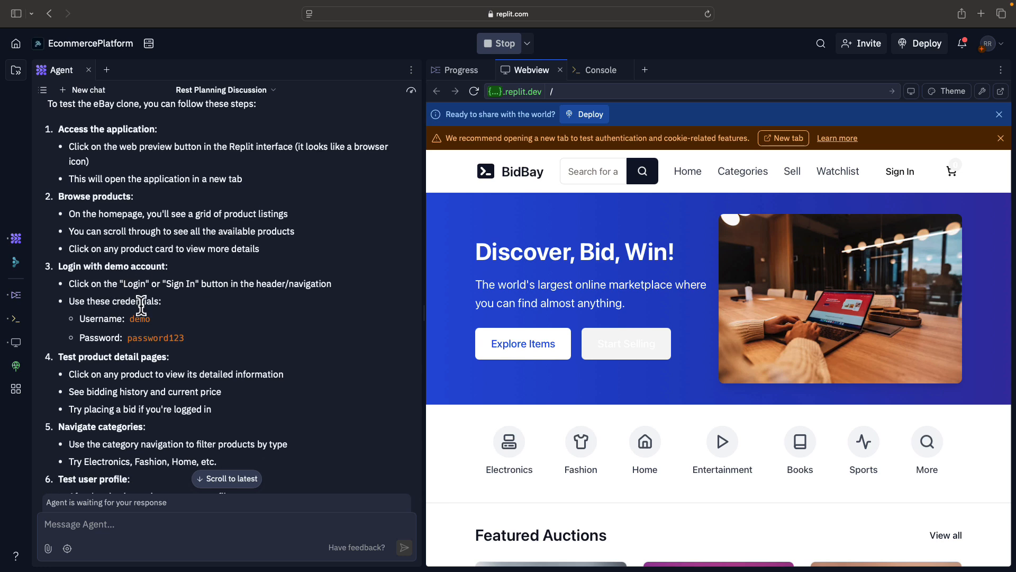
mouse_move(213, 348)
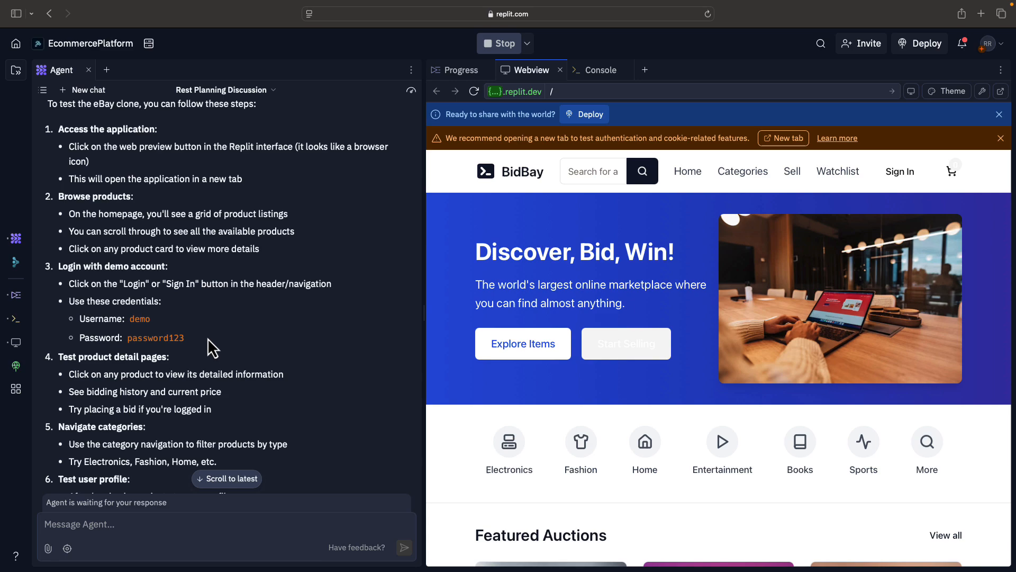
mouse_move(783, 137)
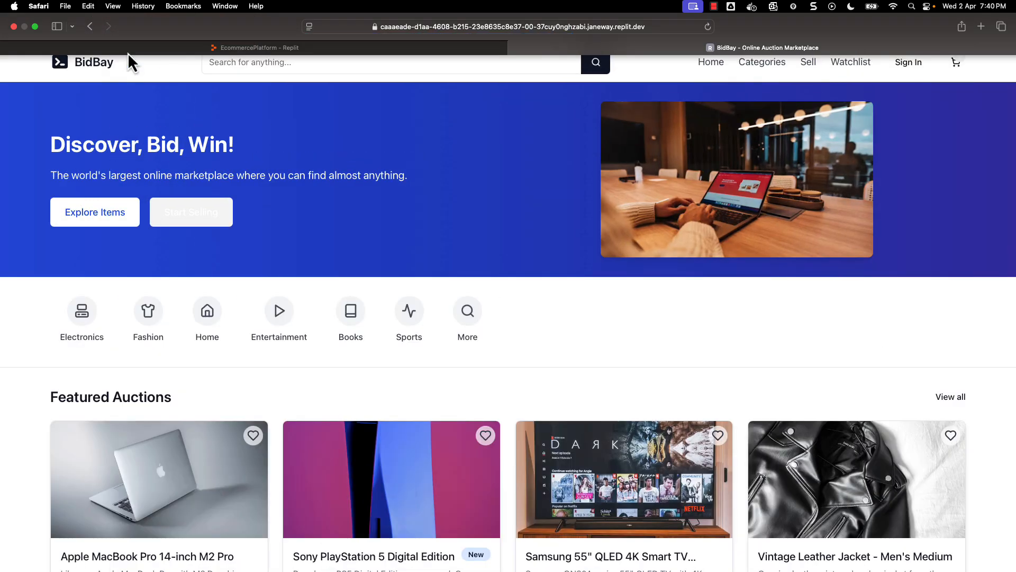
Step: Reset the page zoom, scroll the Electronics listings, and switch the category filter to Sports
left_click(113, 6)
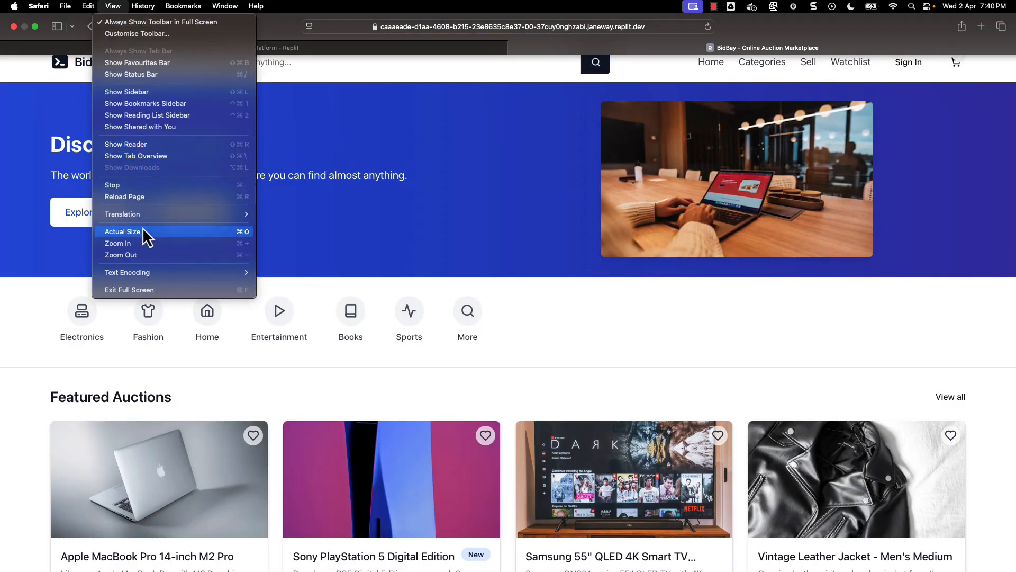
left_click(122, 232)
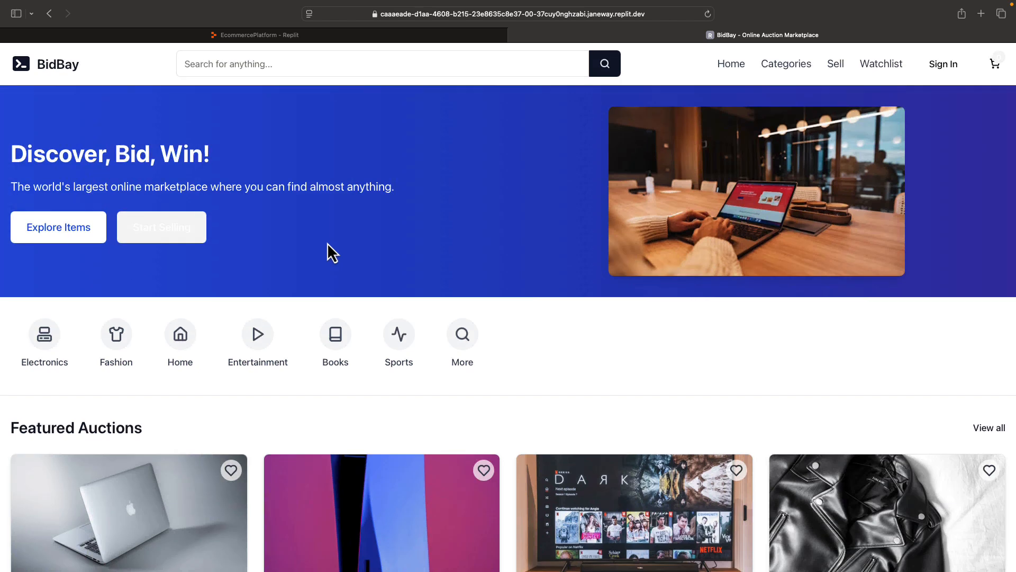
scroll("down", 3)
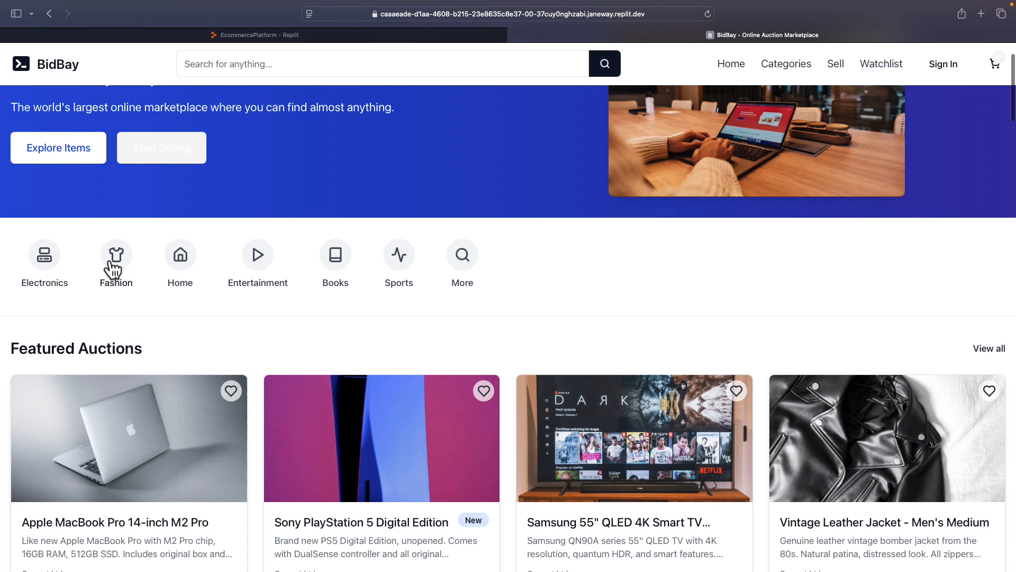
mouse_move(57, 271)
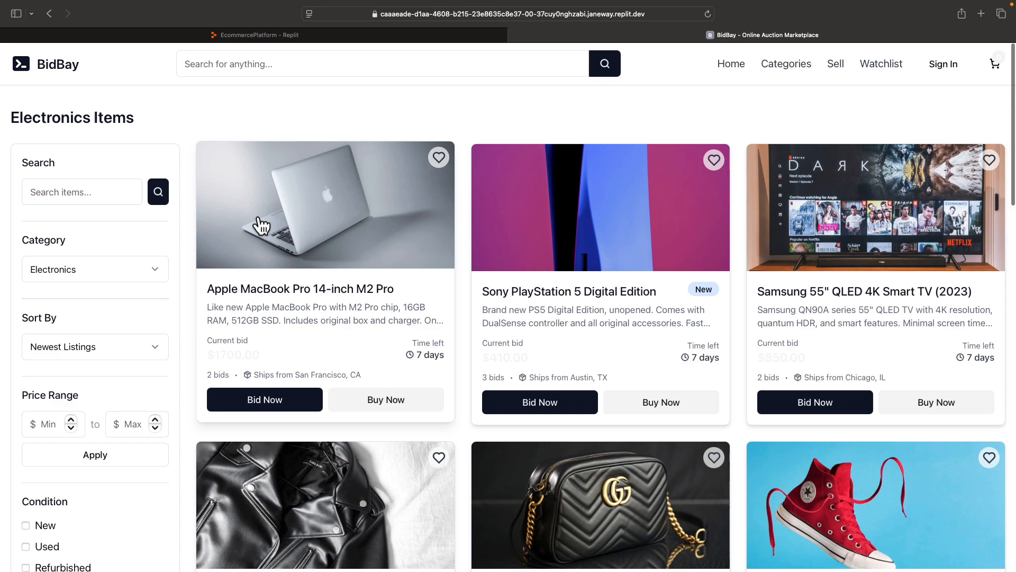
scroll("down", 3)
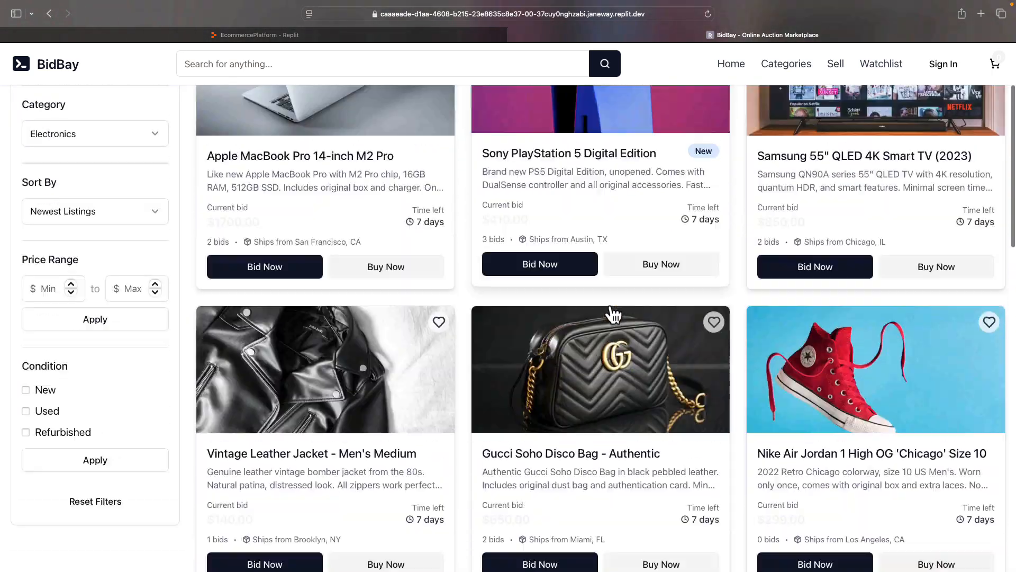
left_click(730, 63)
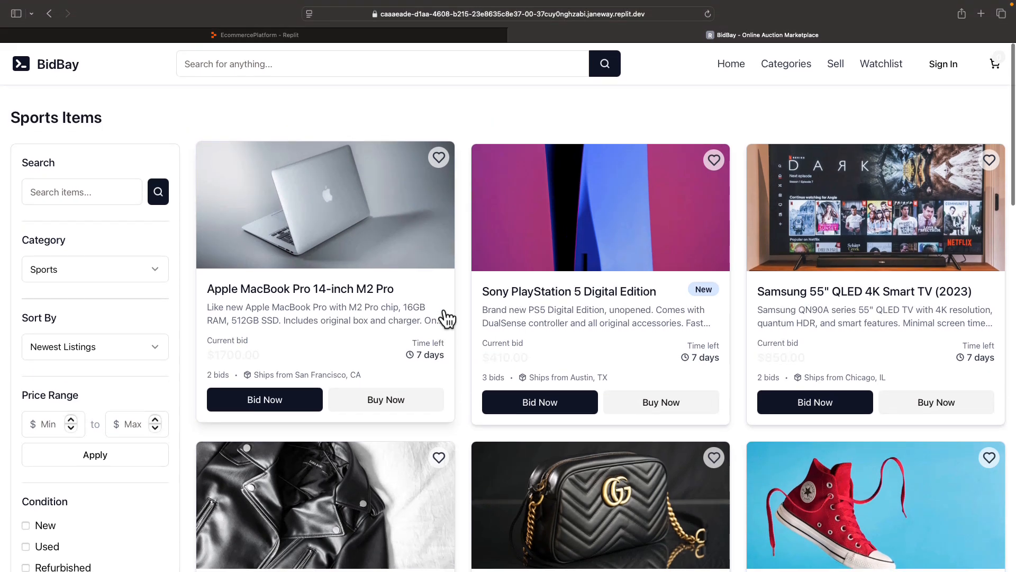
Step: Return to the BidBay homepage and scroll down to the footer and back up
left_click(61, 64)
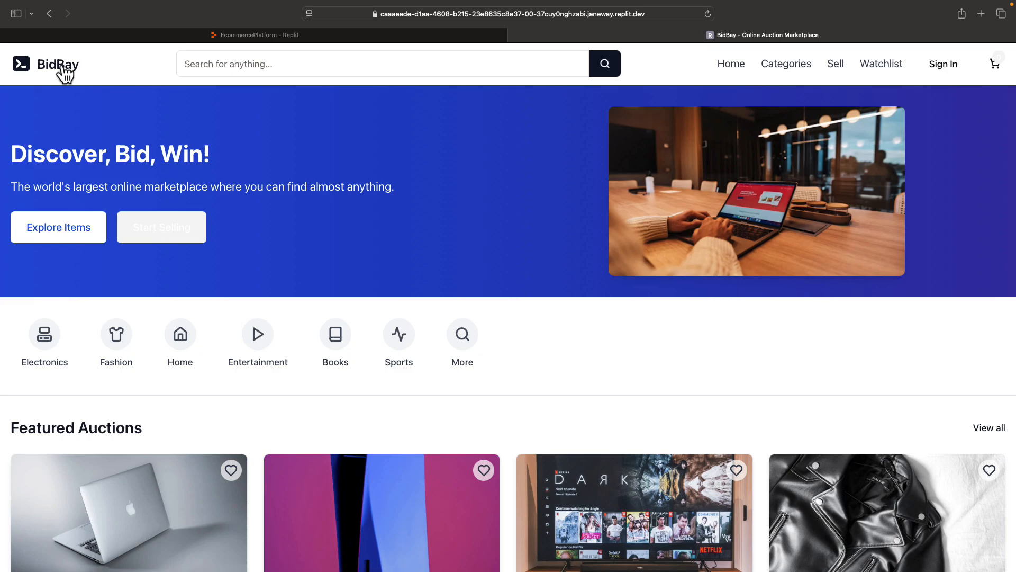
scroll("down", 3)
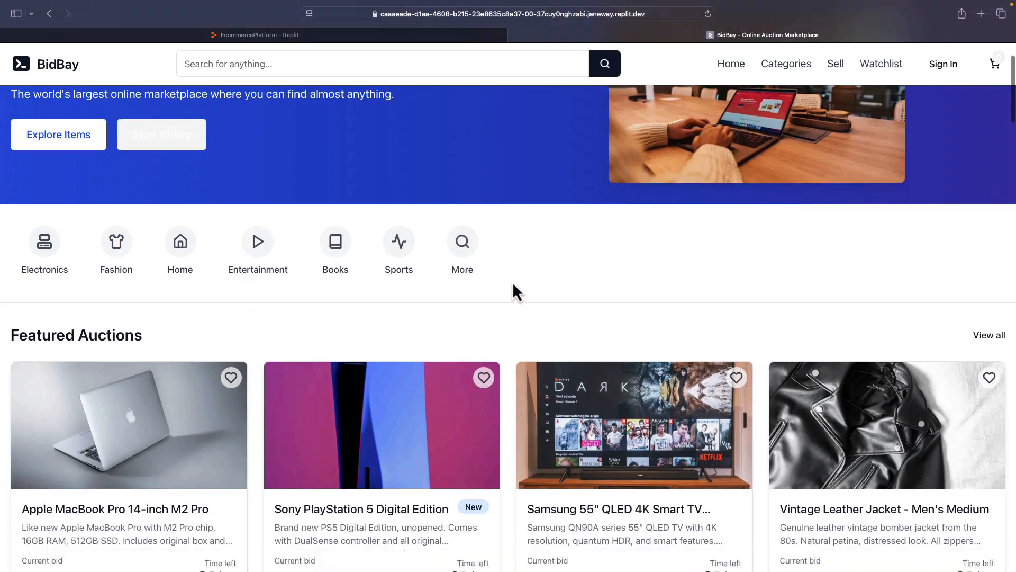
scroll("down", 3)
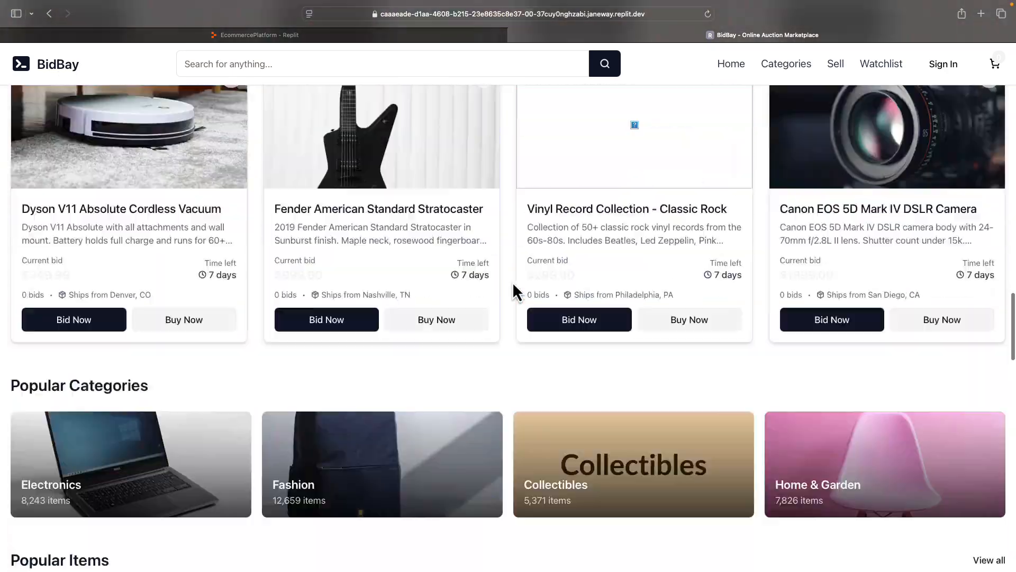
scroll("down", 3)
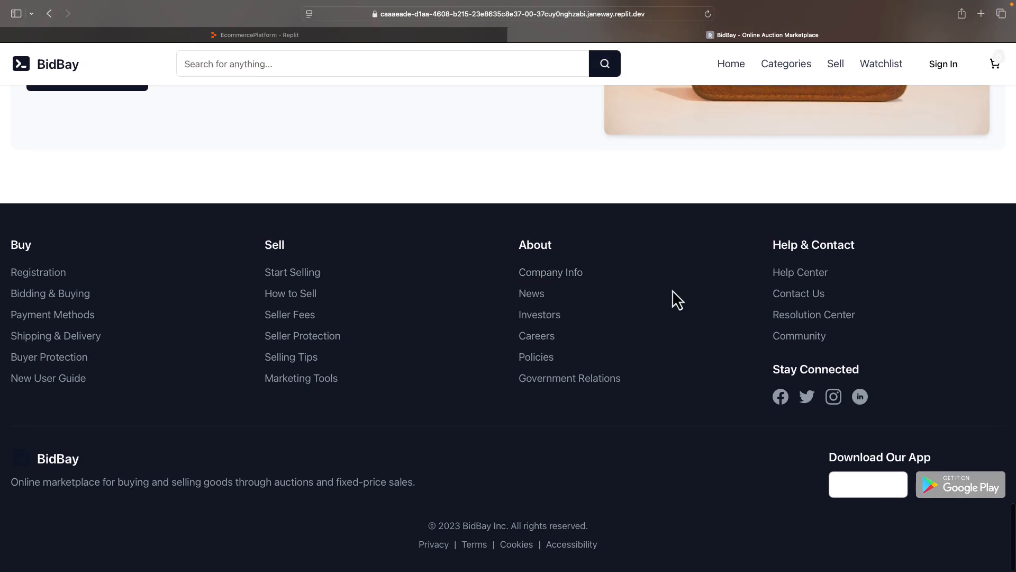
scroll("up", 3)
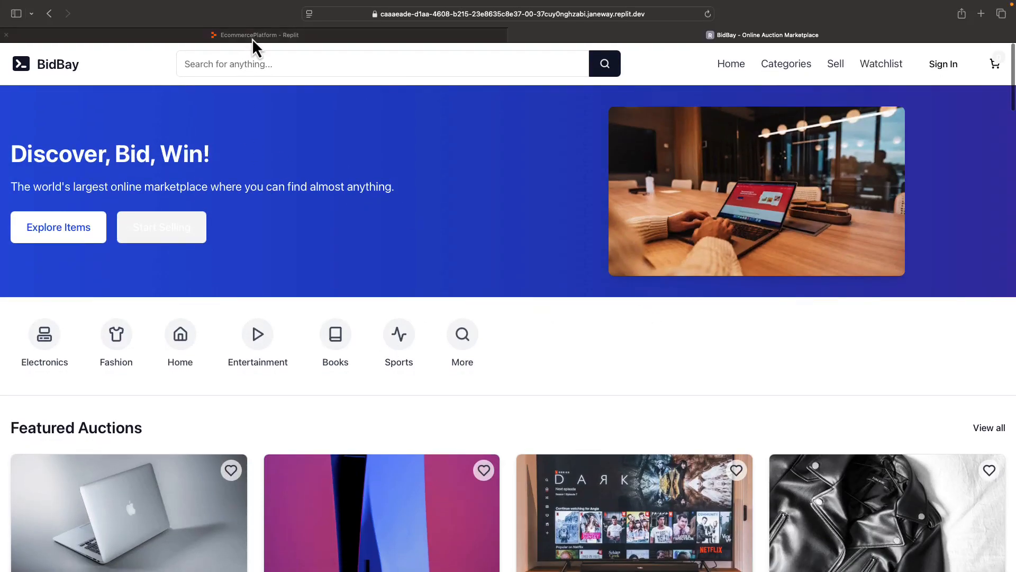
Step: Sign in to BidBay with username demo and the password from the Replit tab
left_click(255, 35)
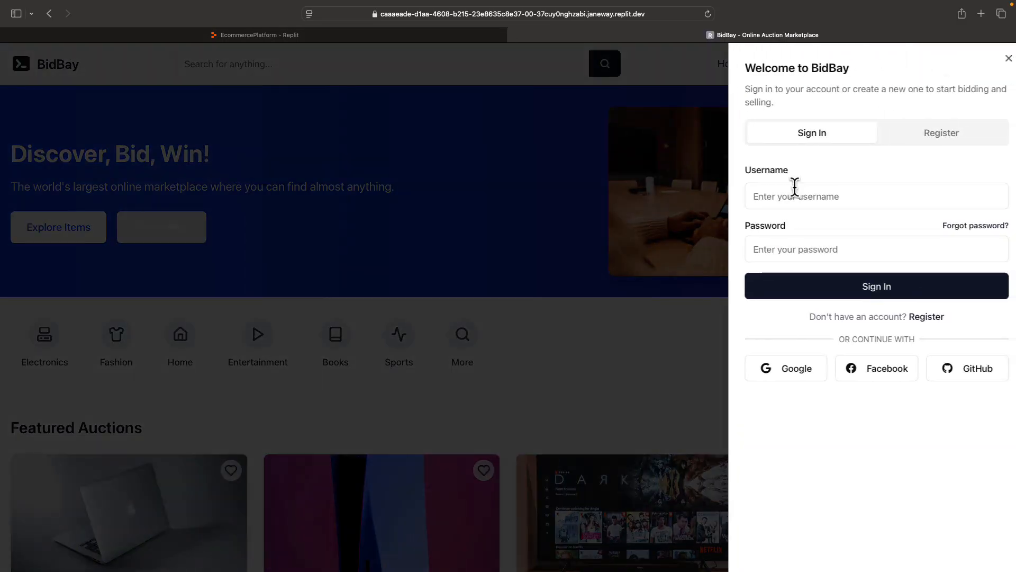
left_click(867, 196)
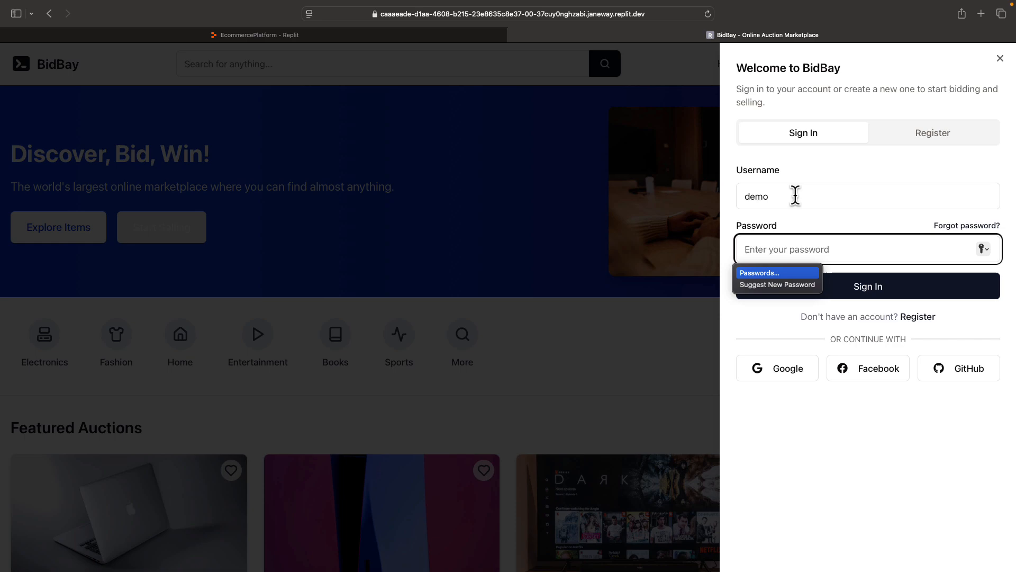
left_click(255, 35)
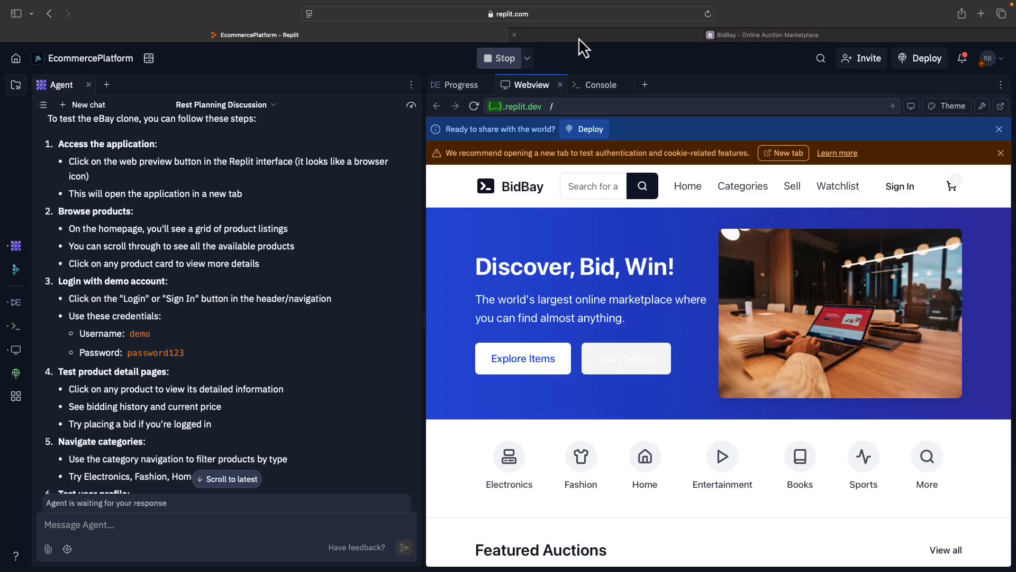
type("password123")
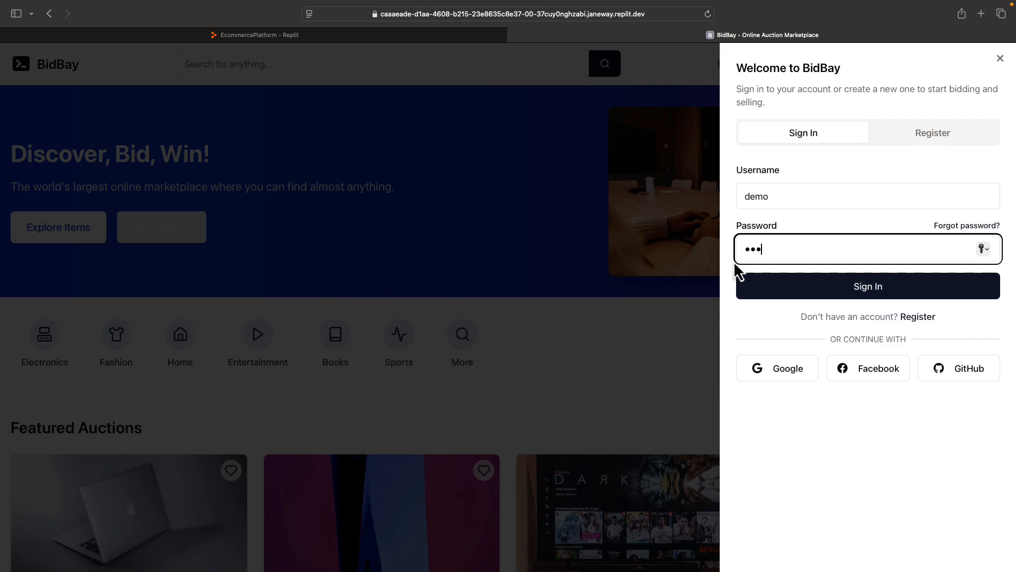
type("password")
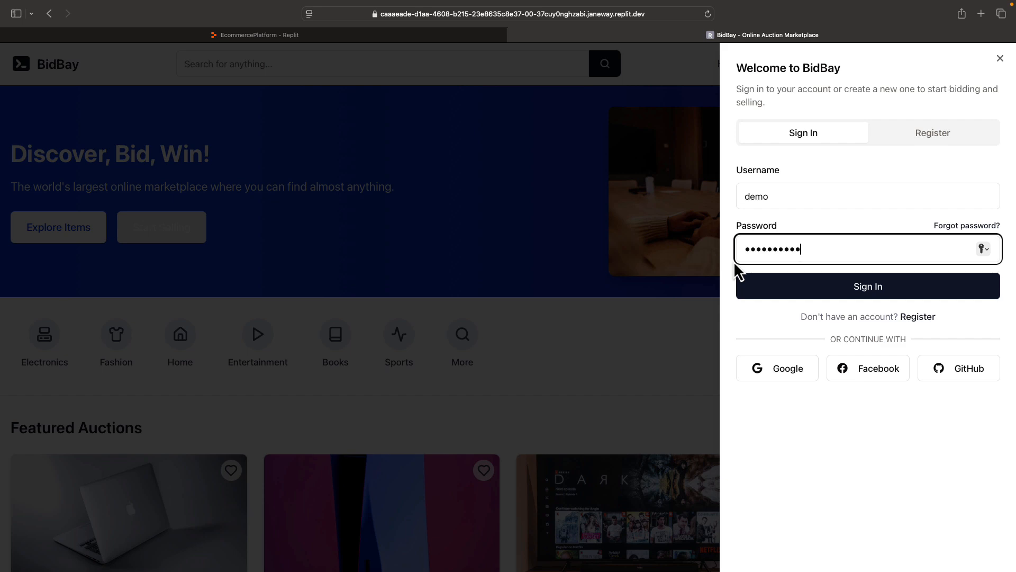
left_click(867, 285)
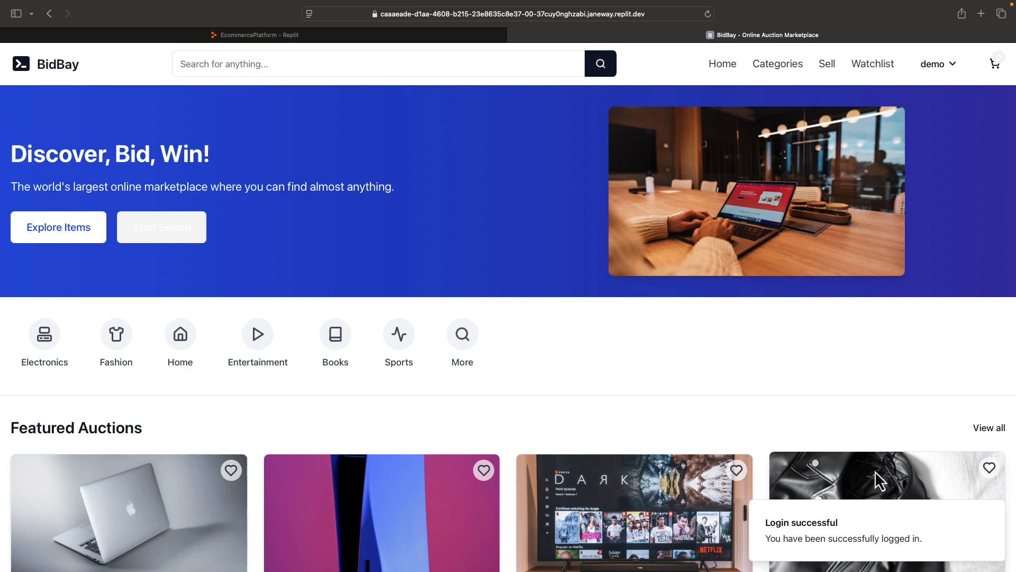
Step: Open the demo user's My Account page, decline saving the password, and view My Bids and Account details
left_click(936, 63)
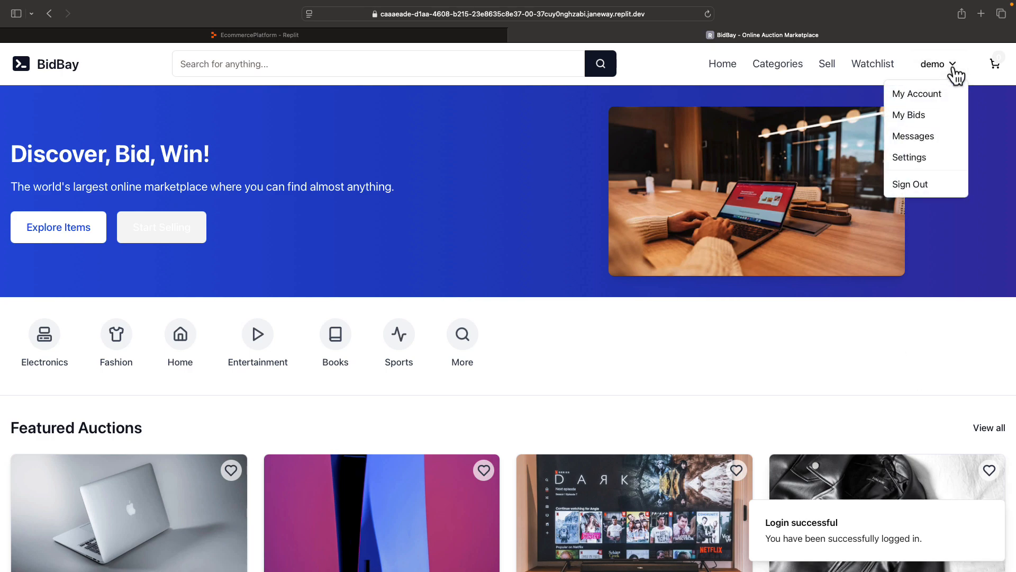
left_click(917, 94)
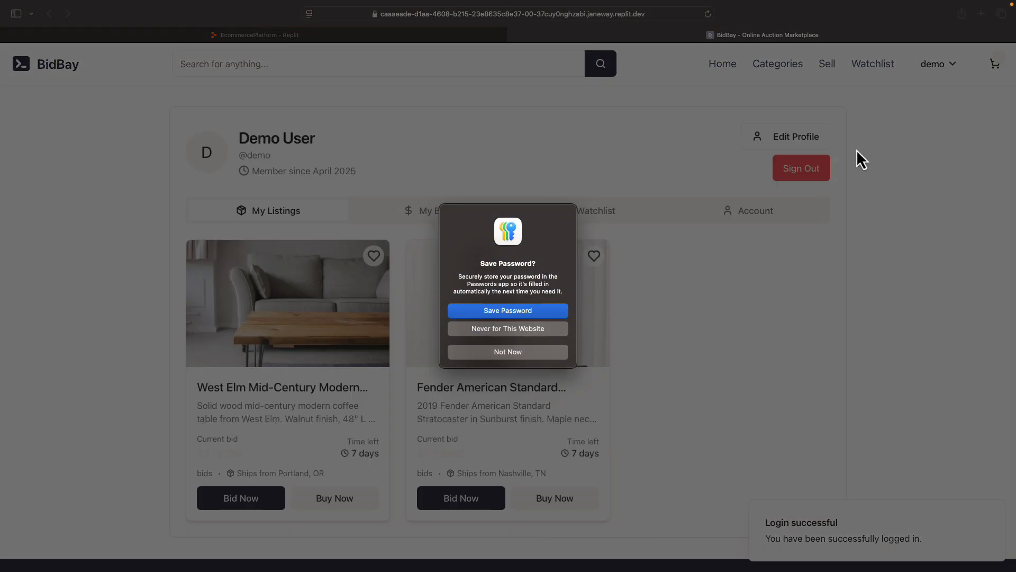
left_click(507, 351)
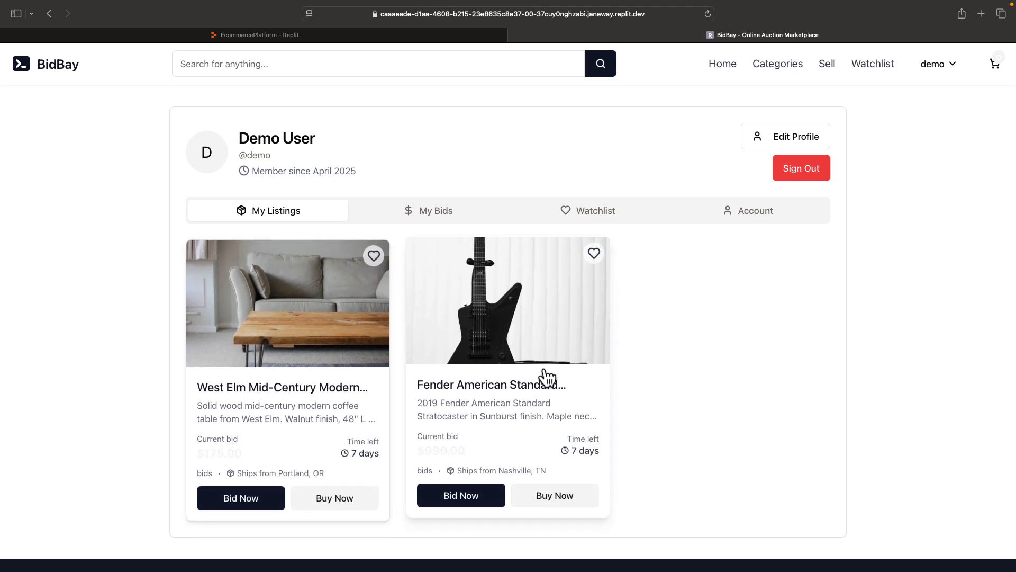
mouse_move(953, 89)
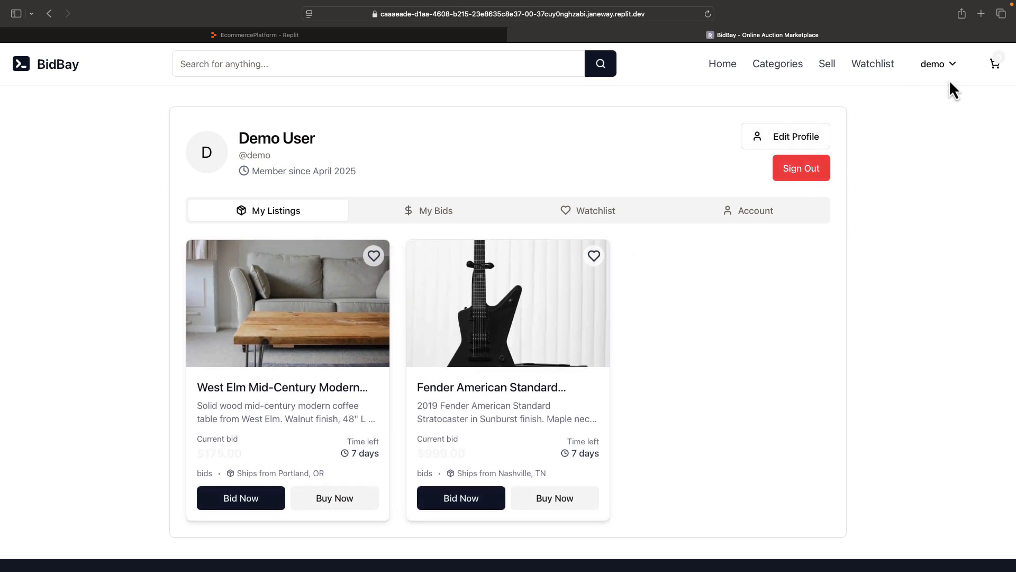
mouse_move(912, 127)
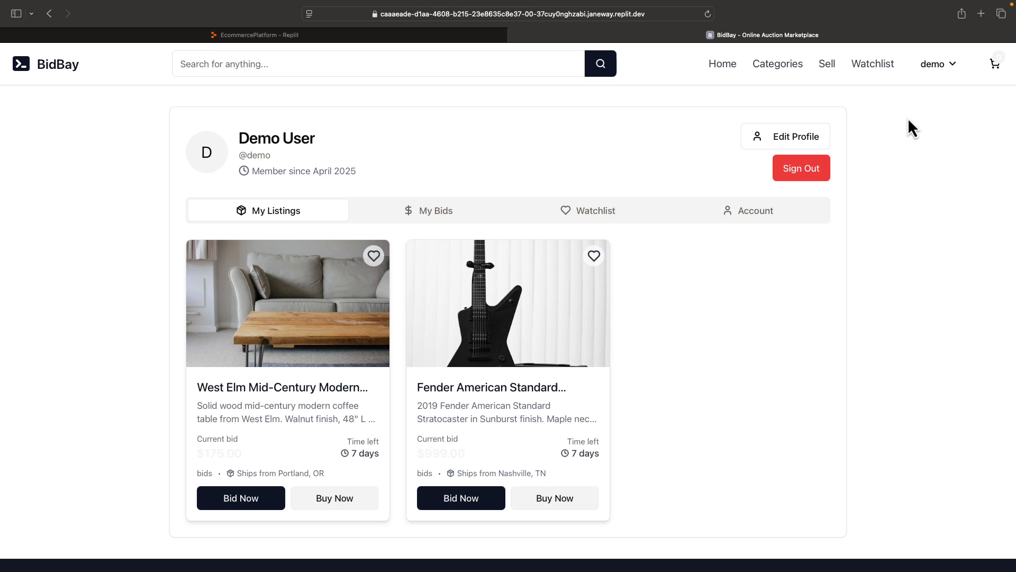
left_click(936, 63)
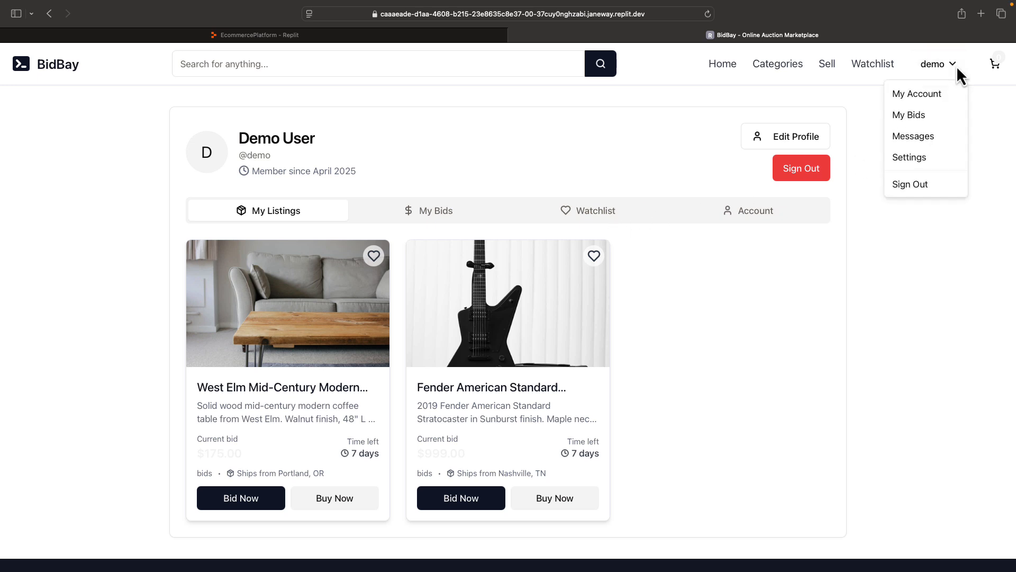
mouse_move(936, 160)
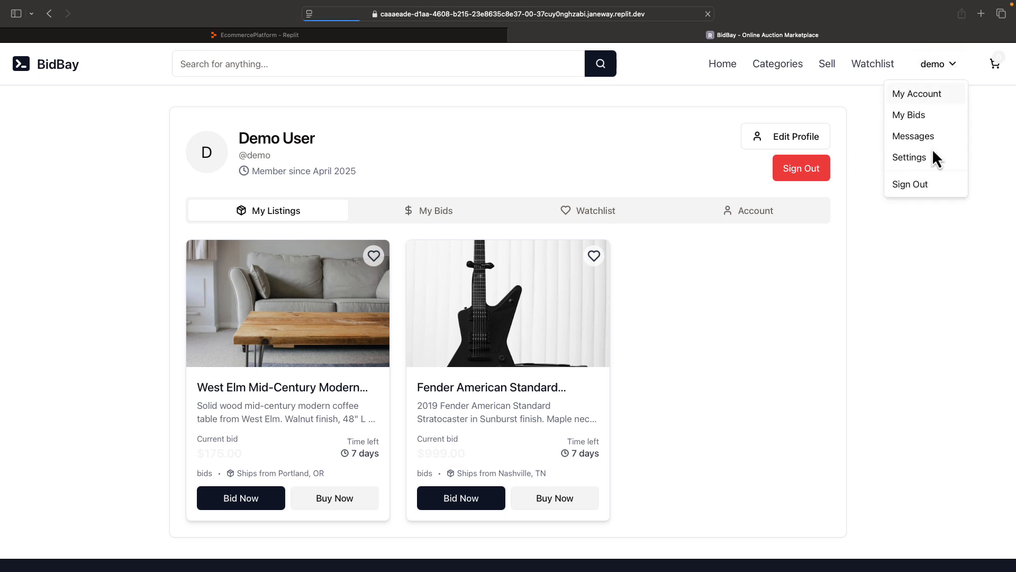
mouse_move(766, 148)
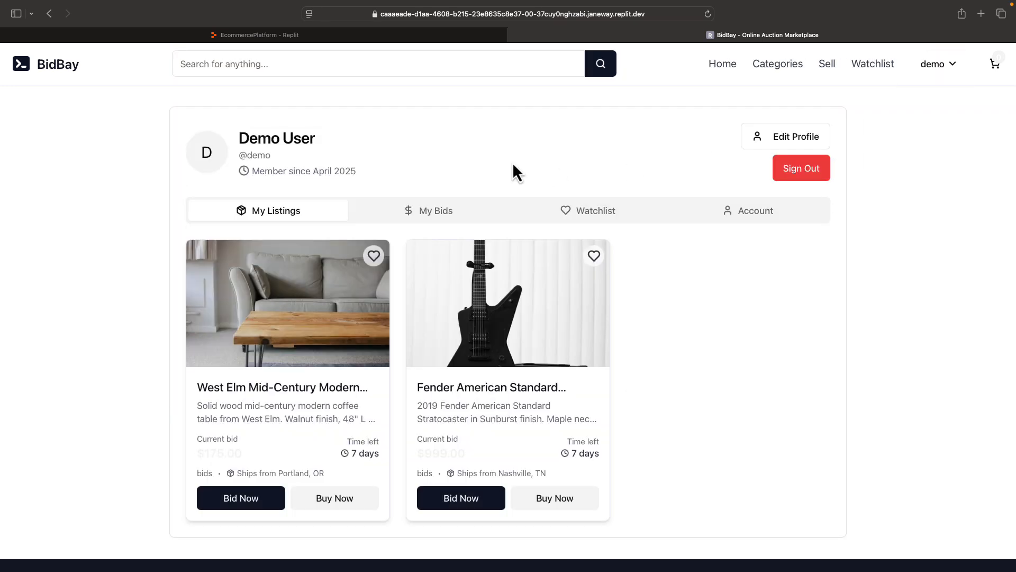
left_click(436, 211)
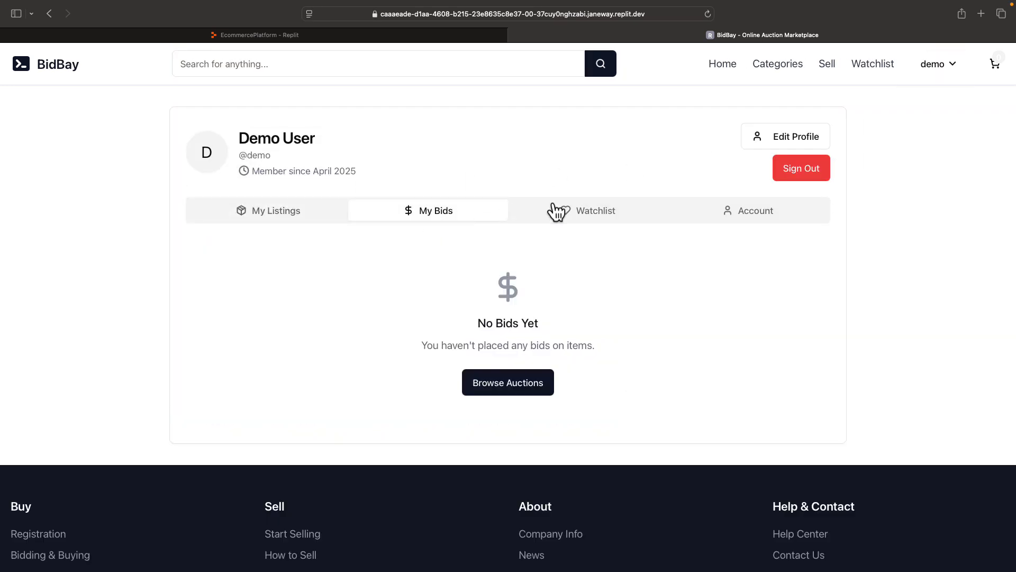
left_click(754, 210)
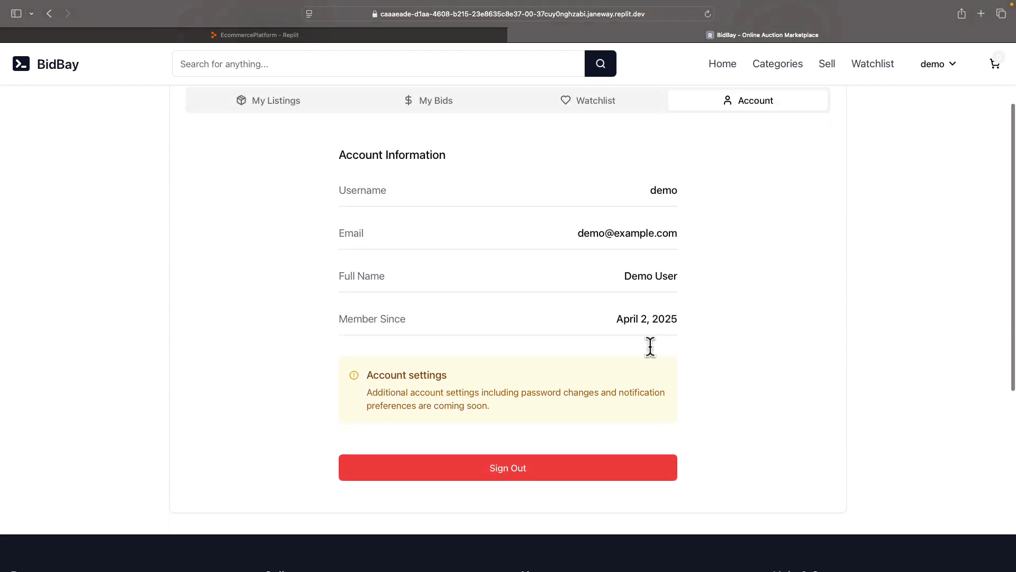